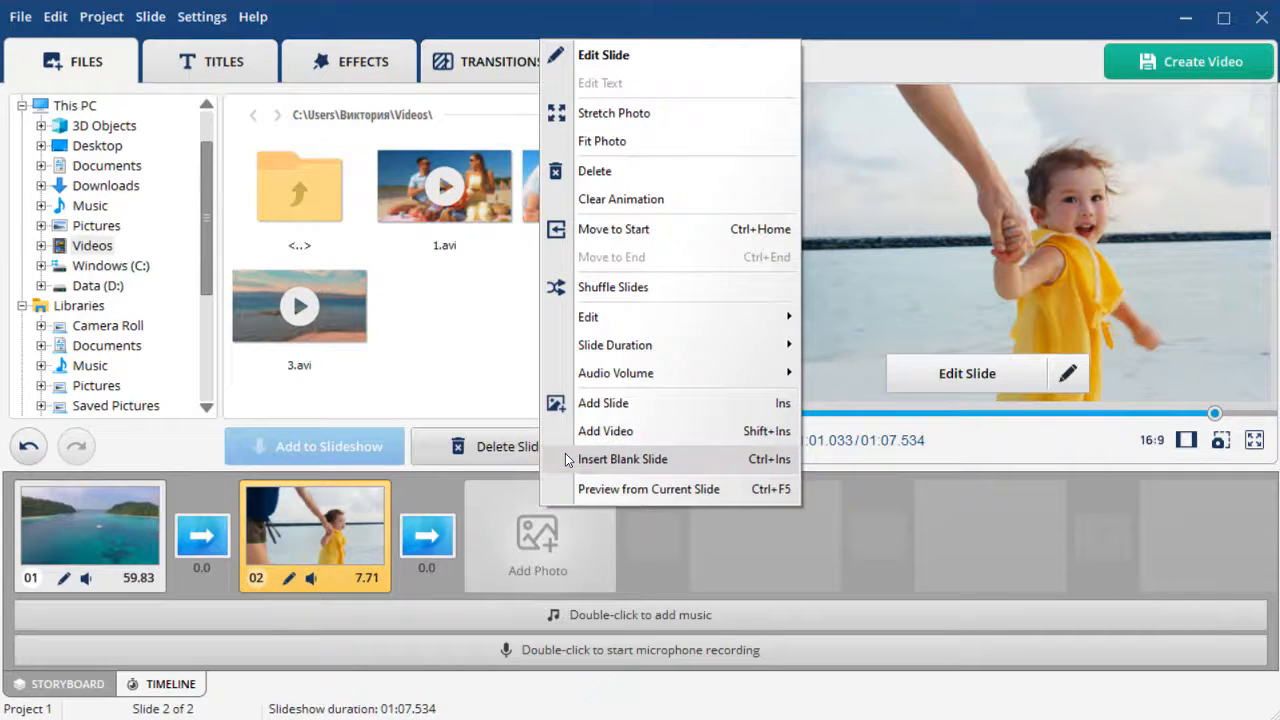
- Insert a blank slide after slide 2 and open it in the slide editor
{"action": "left_click", "coordinate": [622, 458]}
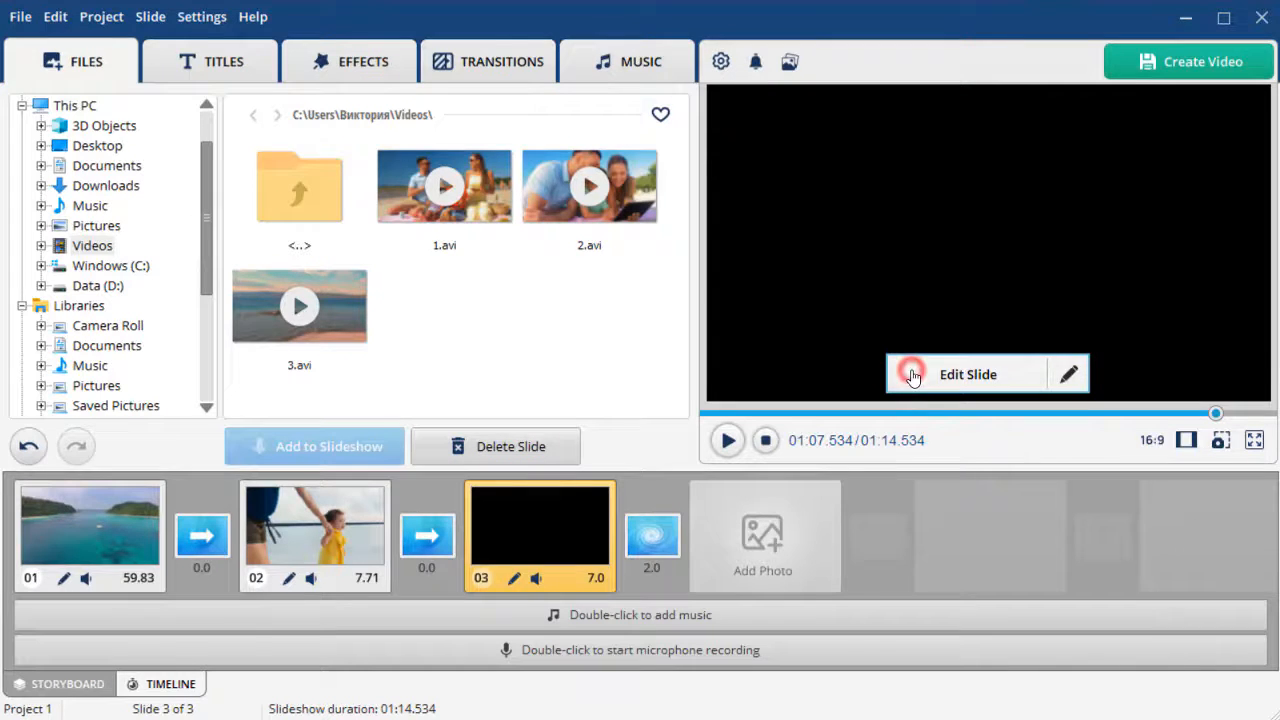
{"action": "left_click", "coordinate": [968, 374]}
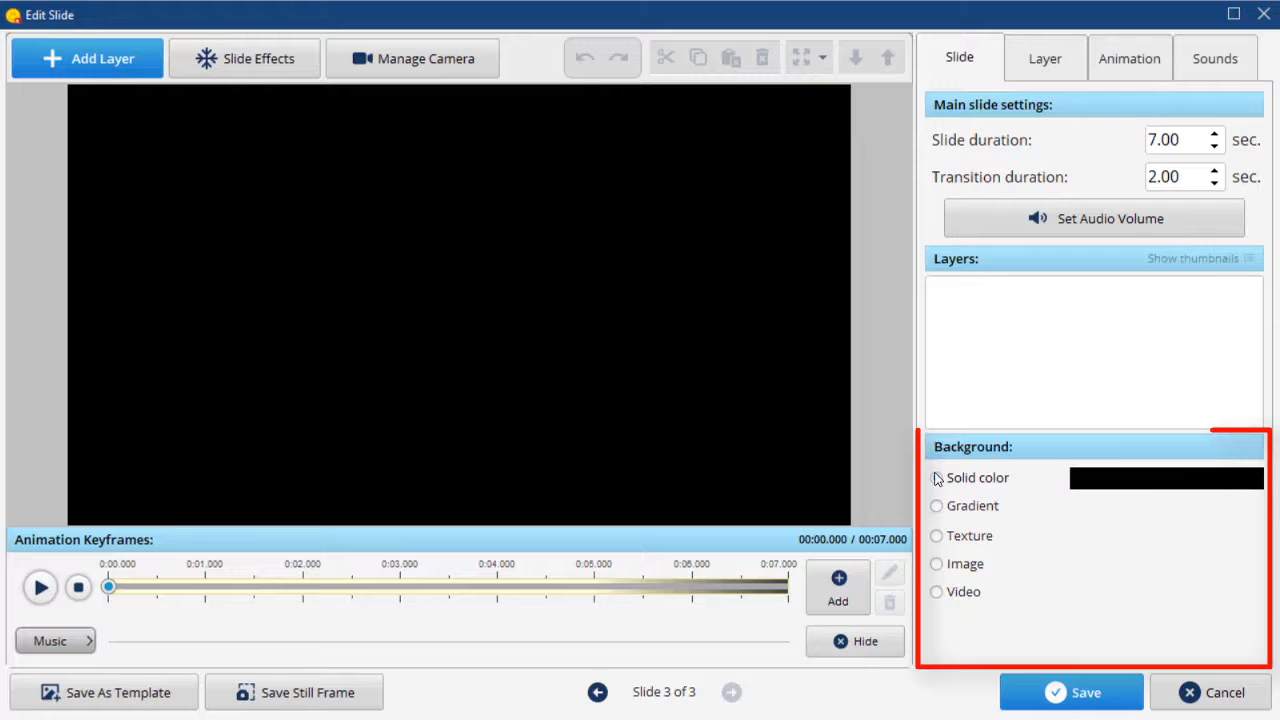
- Set the slide background to the image 6.jpg, the rippled-sand photo with seashells
{"action": "left_click", "coordinate": [936, 476]}
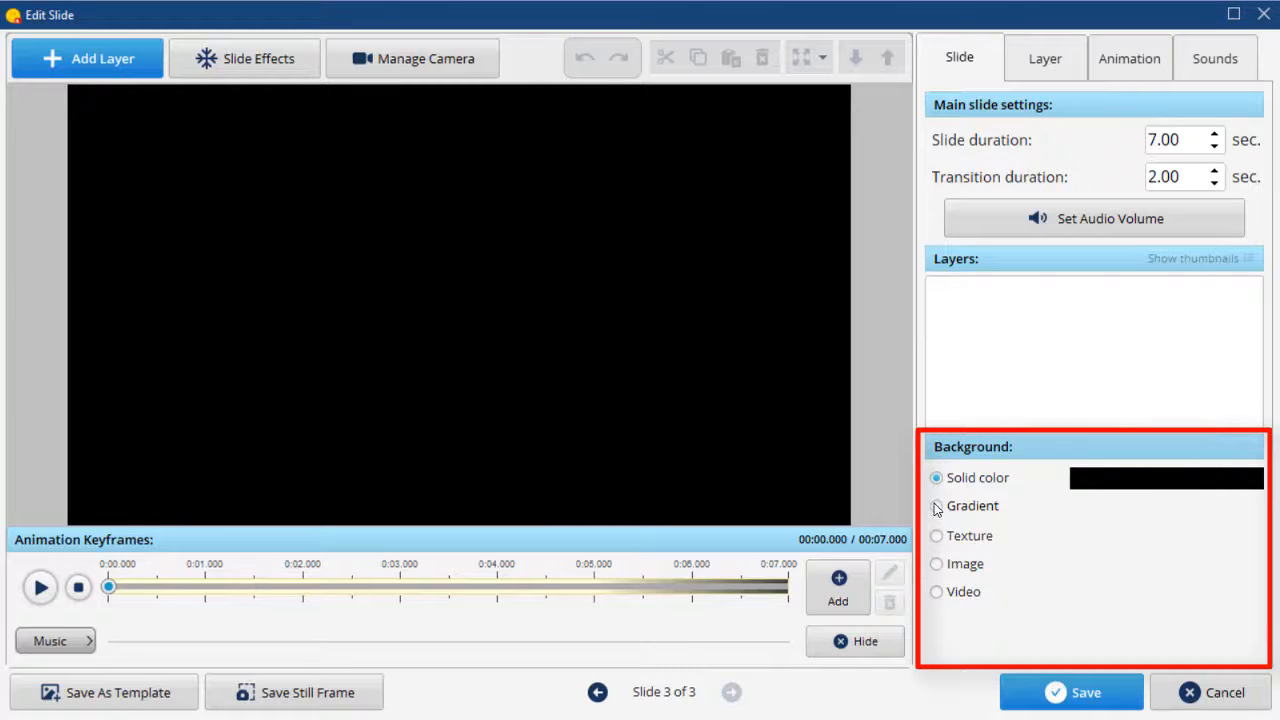
{"action": "mouse_move", "coordinate": [938, 564]}
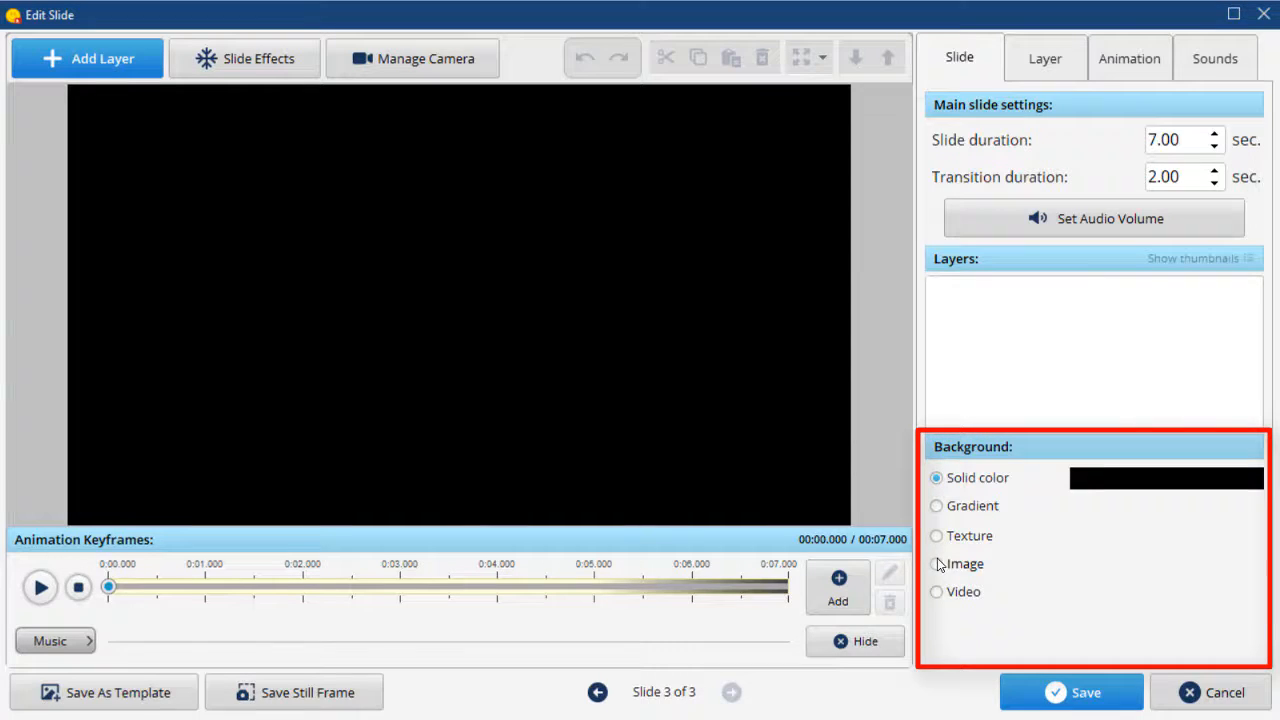
{"action": "left_click", "coordinate": [936, 564]}
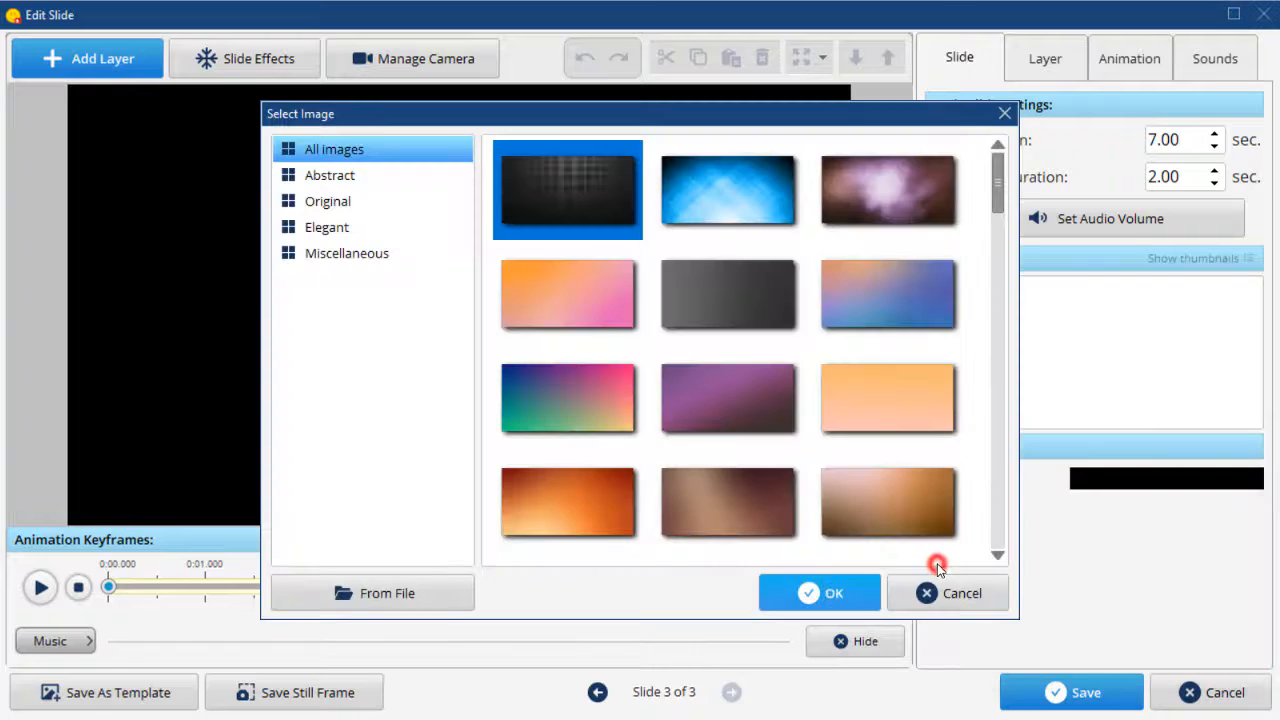
{"action": "mouse_move", "coordinate": [438, 592]}
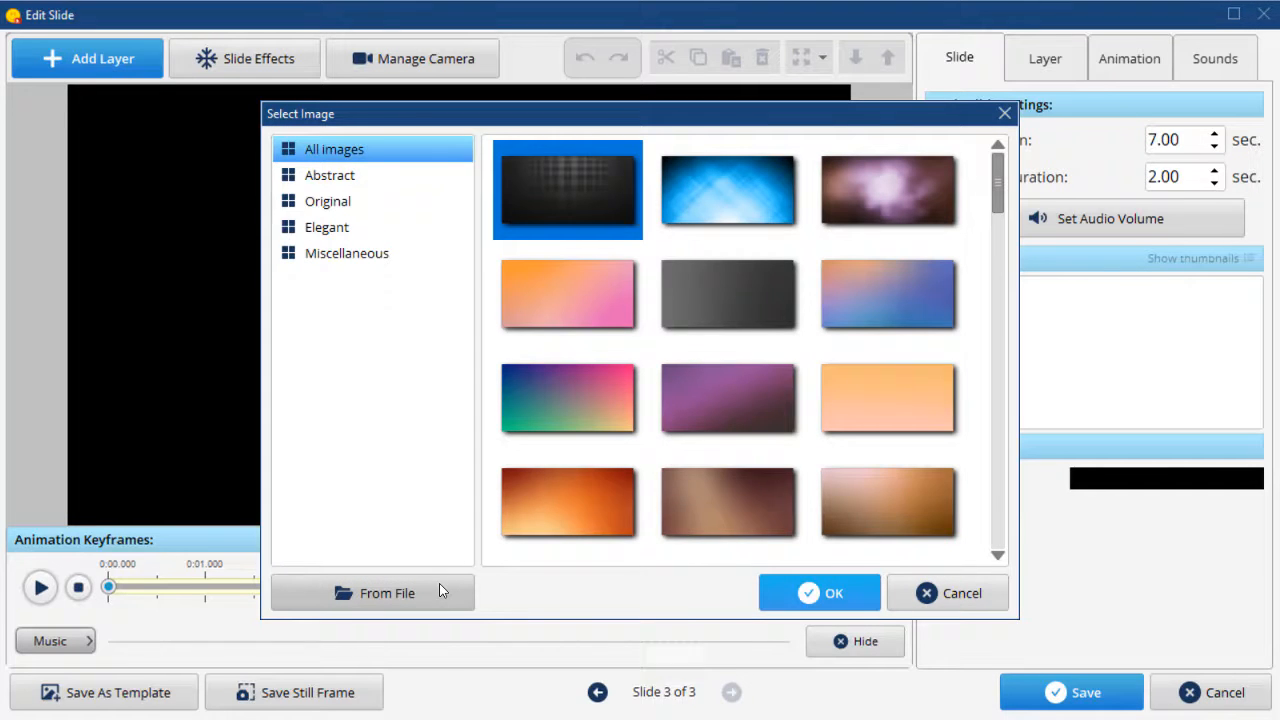
{"action": "left_click", "coordinate": [388, 592]}
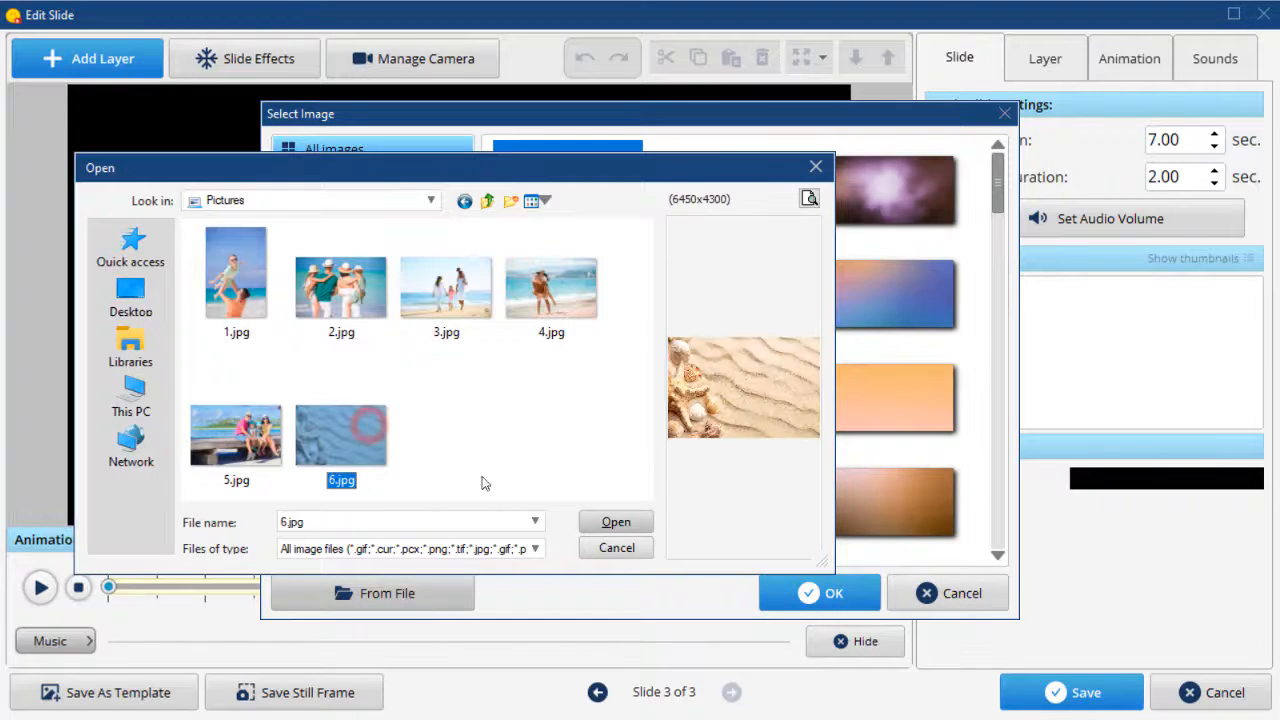
{"action": "left_click", "coordinate": [616, 520]}
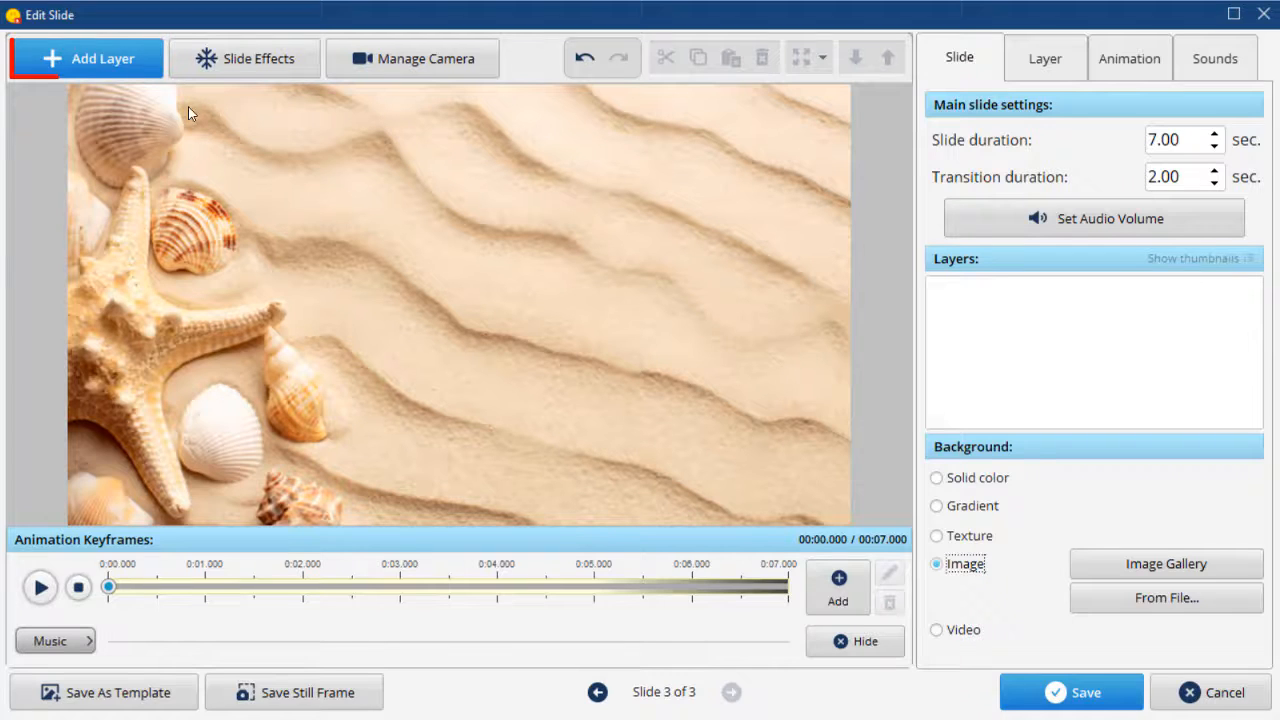
- Add 1.avi, 2.avi and 3.avi from Videos as video layers on the sand slide
{"action": "left_click", "coordinate": [86, 58]}
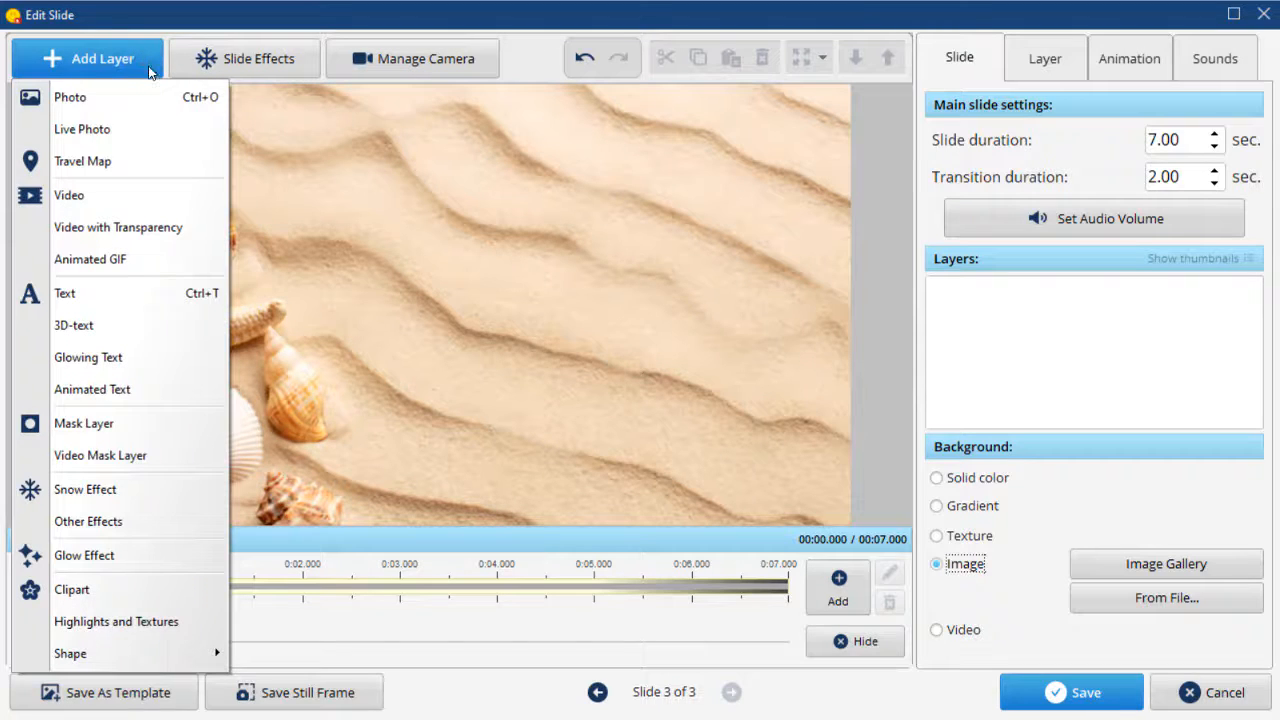
{"action": "mouse_move", "coordinate": [140, 196]}
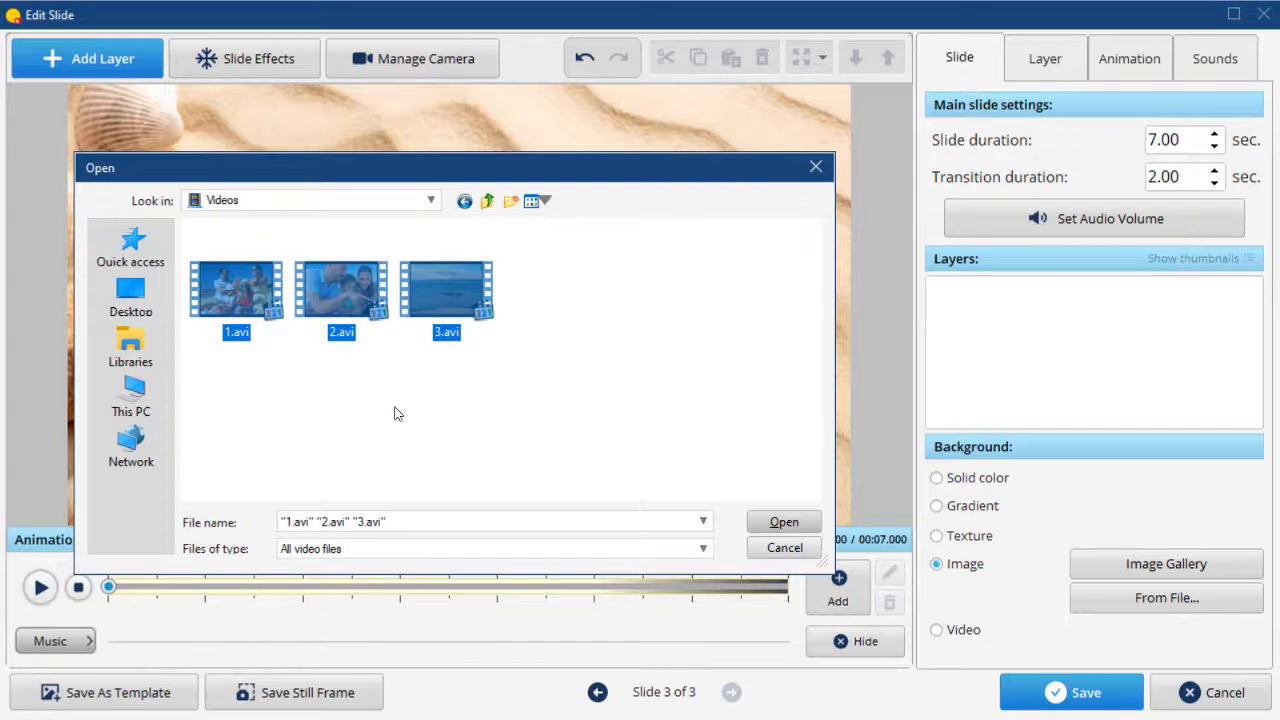
{"action": "left_click", "coordinate": [784, 520]}
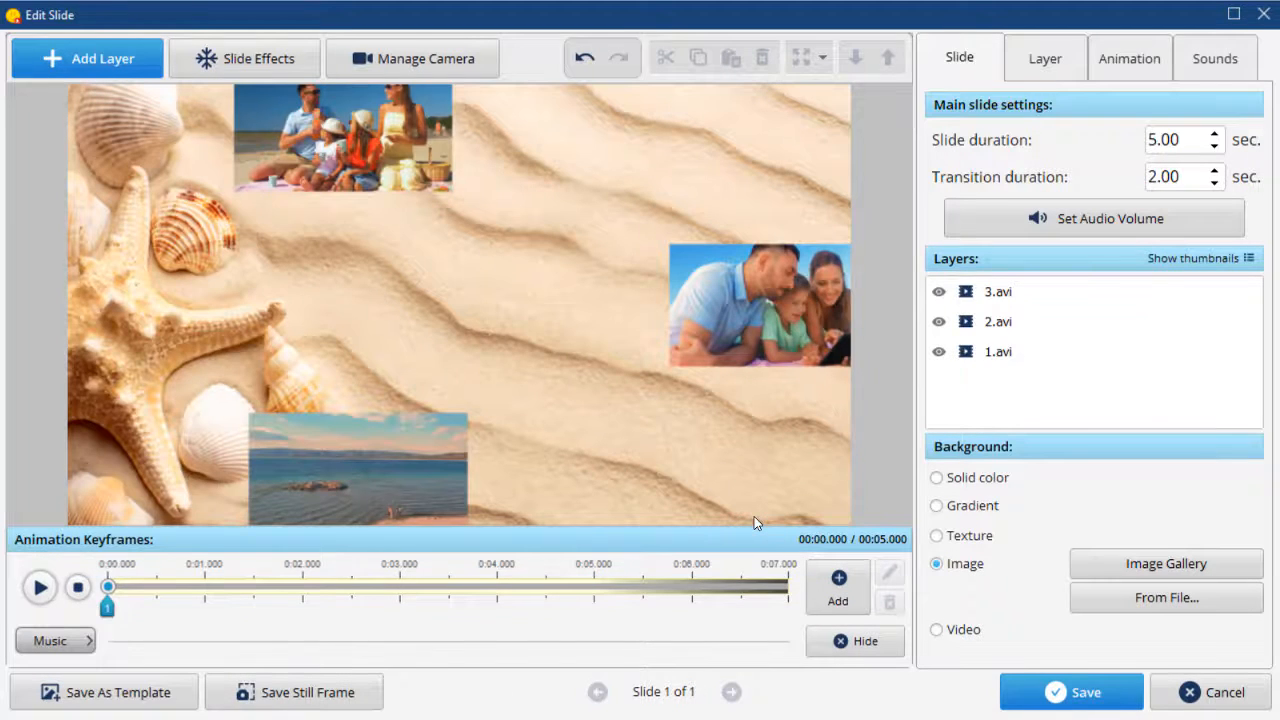
{"action": "mouse_move", "coordinate": [440, 172]}
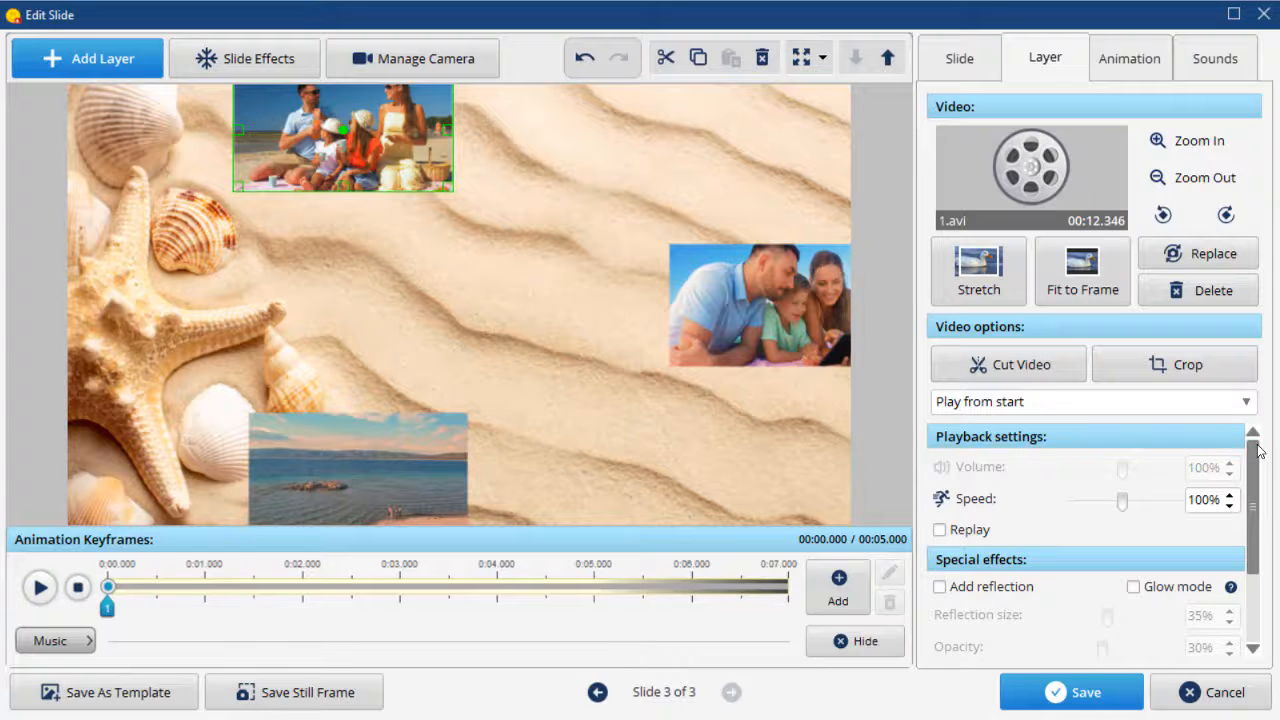
- Apply a rough-edged frame mask from the mask gallery to the 1.avi video layer
{"action": "scroll", "scroll_direction": "down", "scroll_amount": 3}
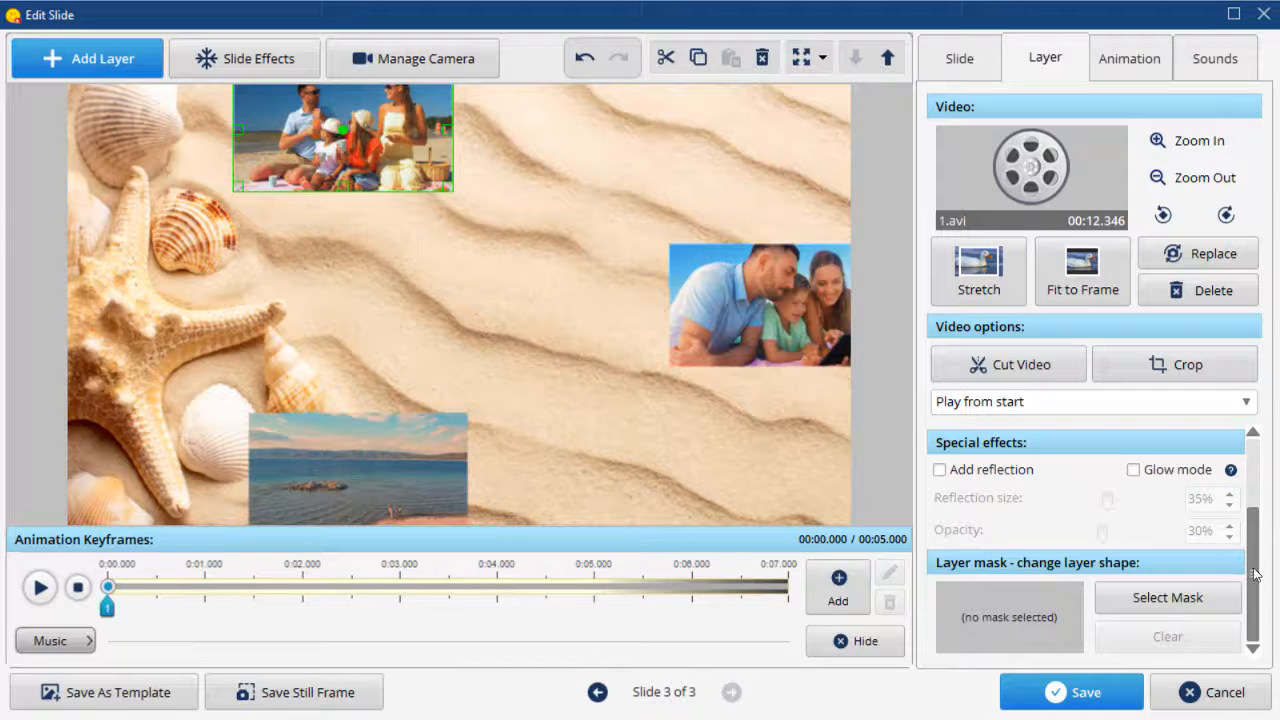
{"action": "left_click", "coordinate": [1168, 596]}
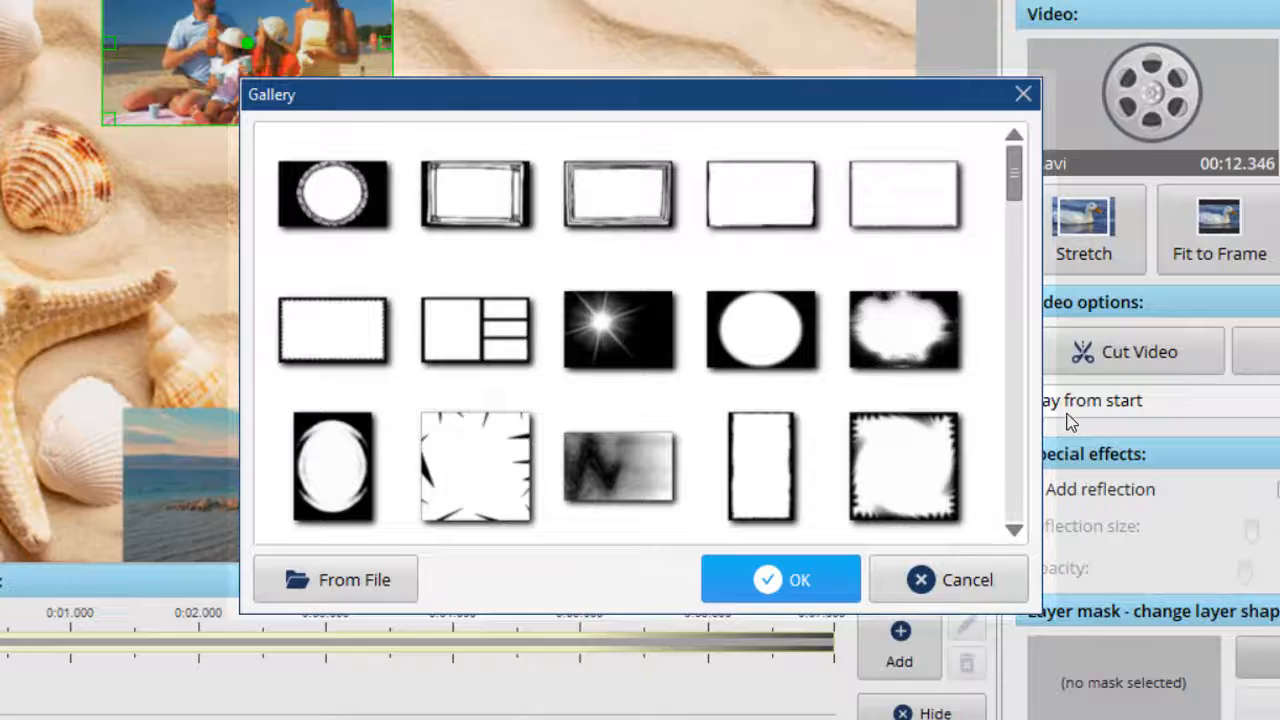
{"action": "scroll", "scroll_direction": "down", "scroll_amount": 3}
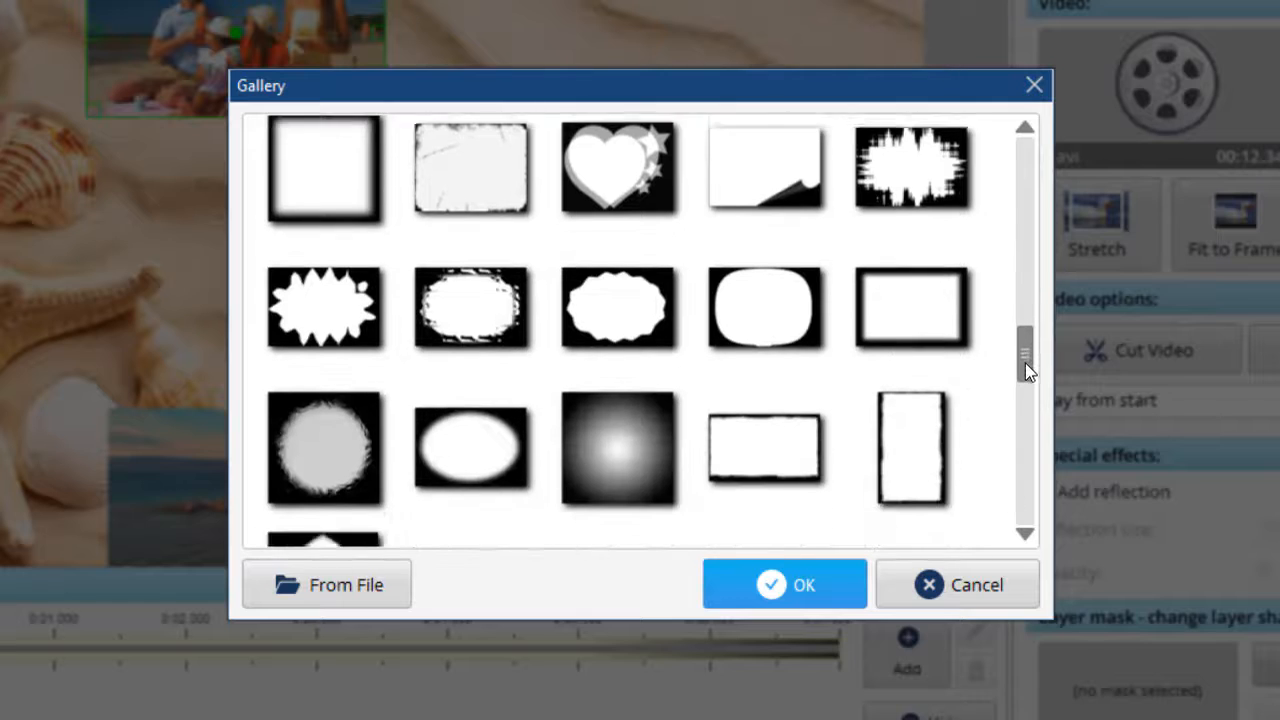
{"action": "scroll", "scroll_direction": "down", "scroll_amount": 3}
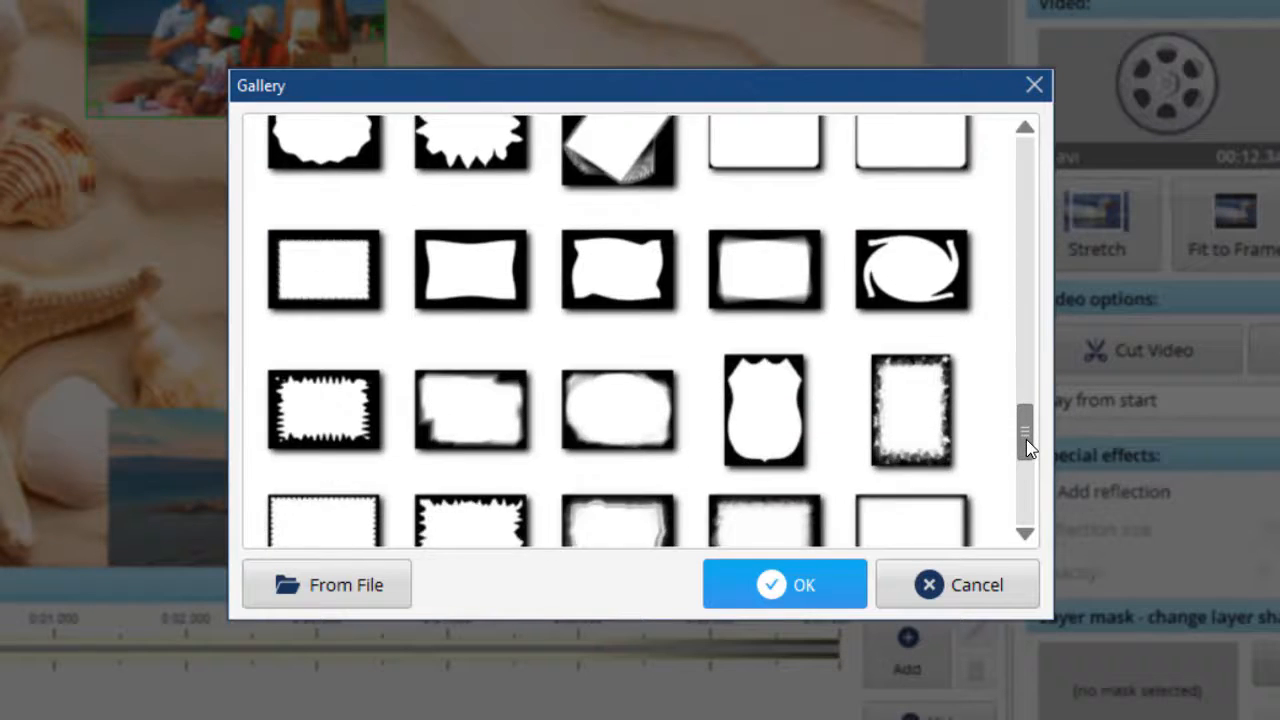
{"action": "left_click", "coordinate": [764, 436]}
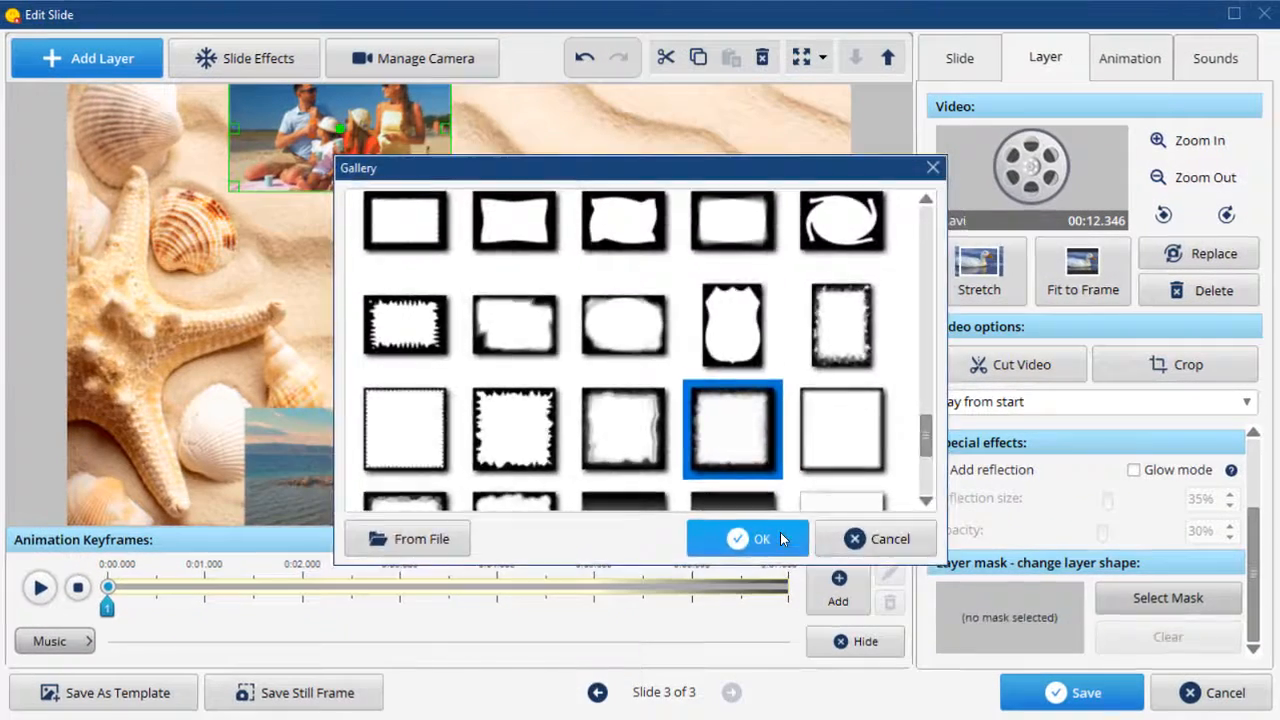
{"action": "left_click", "coordinate": [748, 538]}
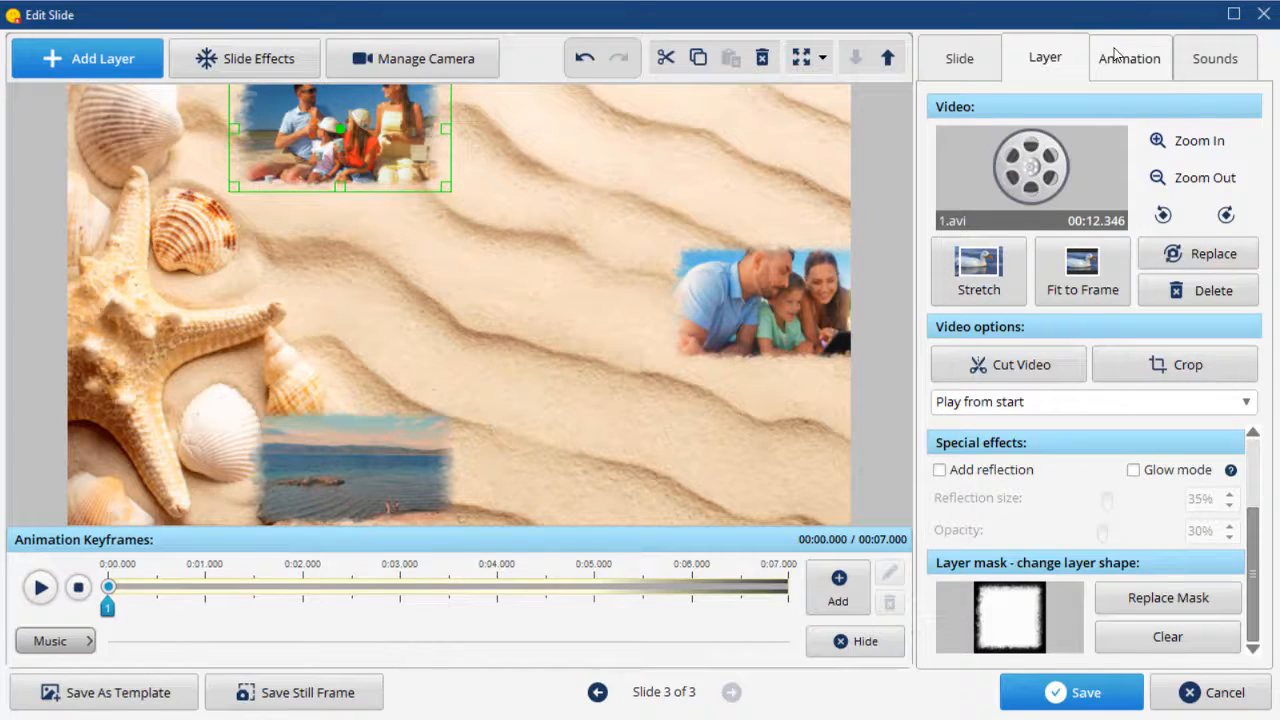
- Move the top video's keyframe 2 to about 3 s and enlarge the video there
{"action": "left_click", "coordinate": [1128, 56]}
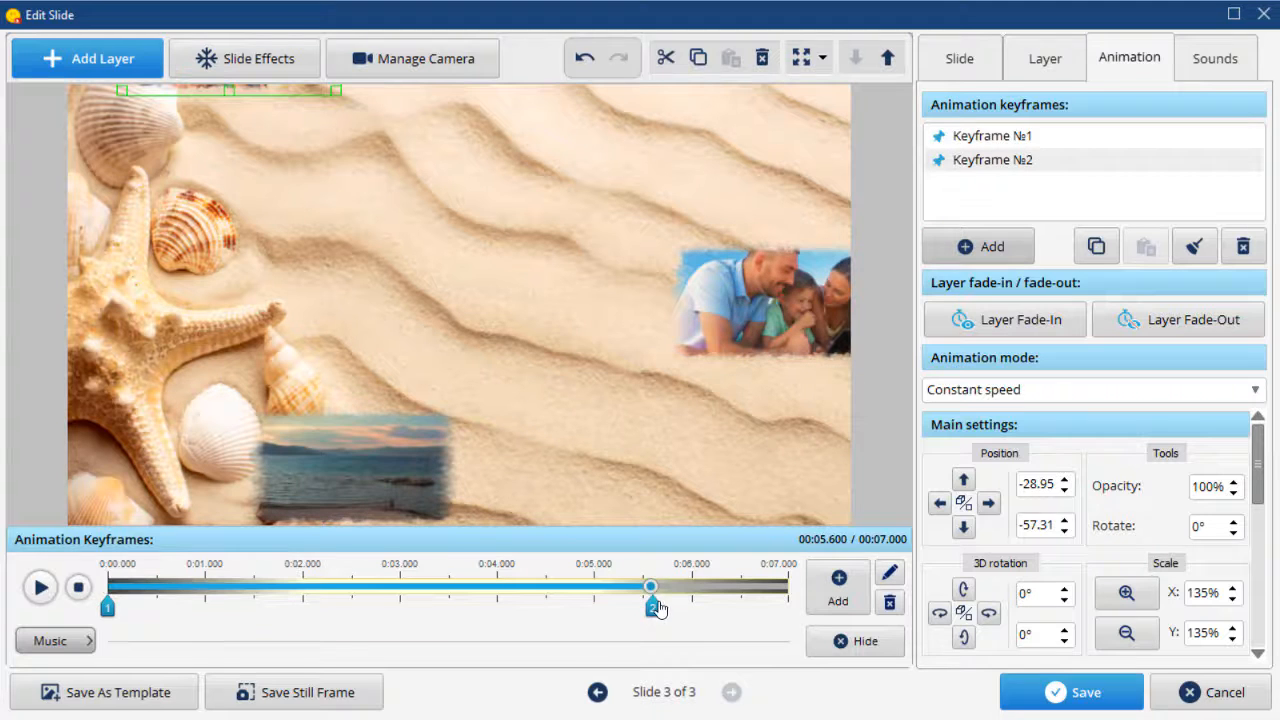
{"action": "left_click_drag", "start_coordinate": [650, 588], "coordinate": [398, 588]}
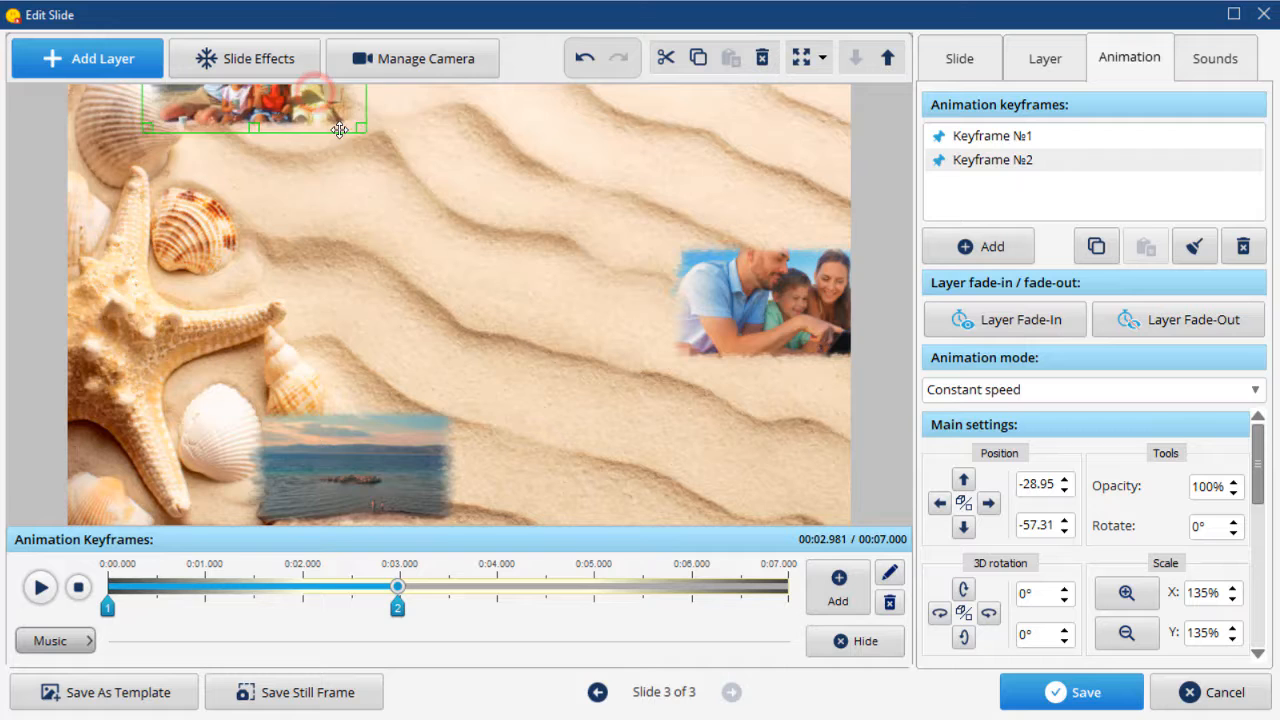
{"action": "left_click_drag", "start_coordinate": [360, 130], "coordinate": [416, 164]}
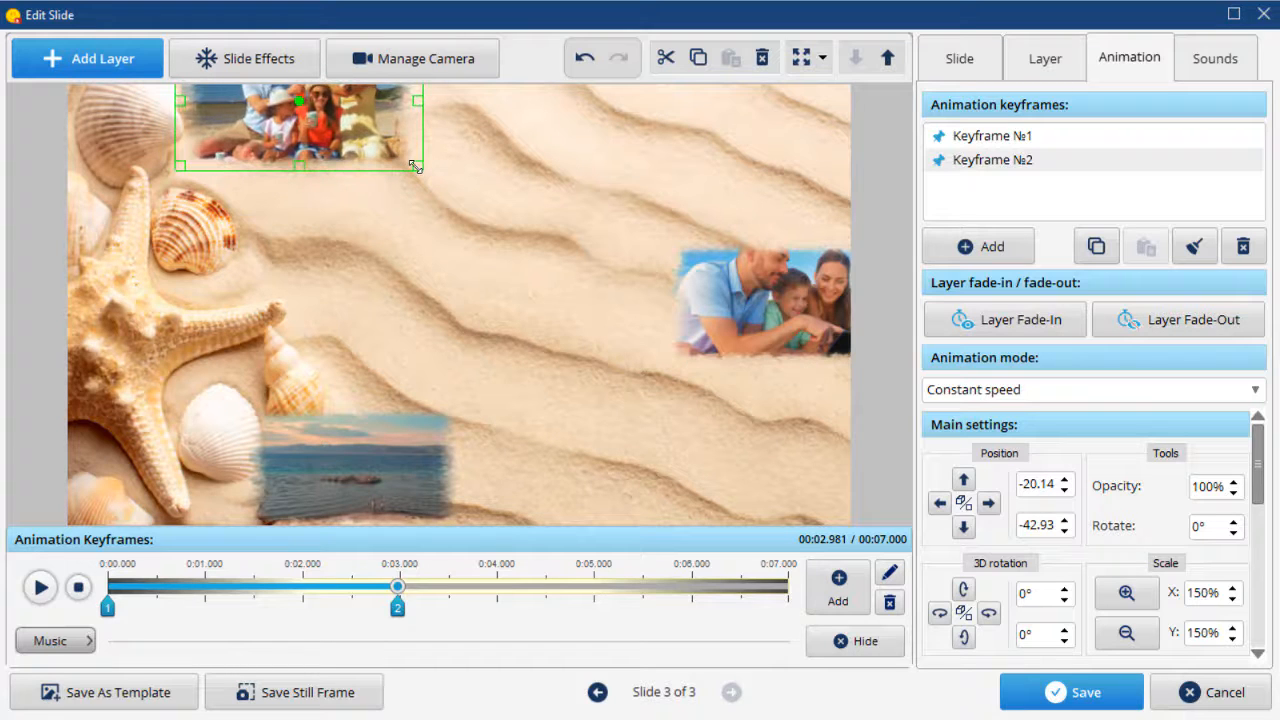
- Add keyframe 3 at about 6 s and shift the top video lower there
{"action": "left_click", "coordinate": [978, 246]}
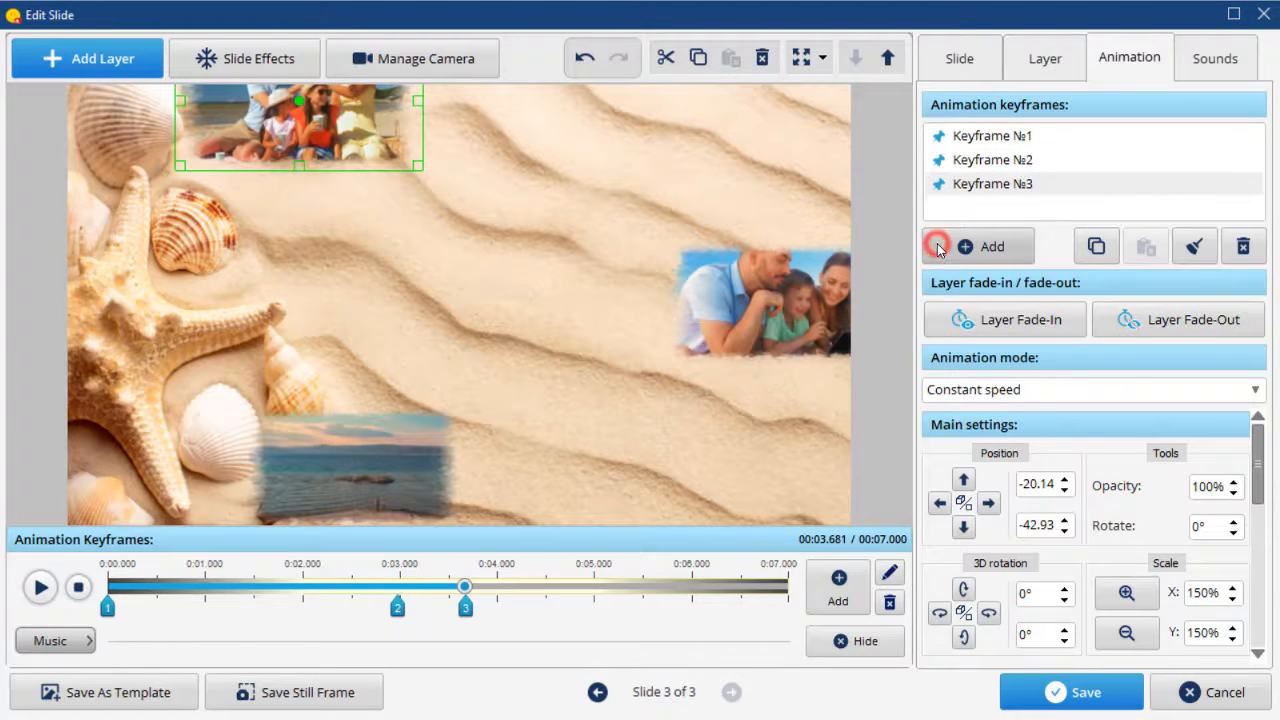
{"action": "mouse_move", "coordinate": [504, 596]}
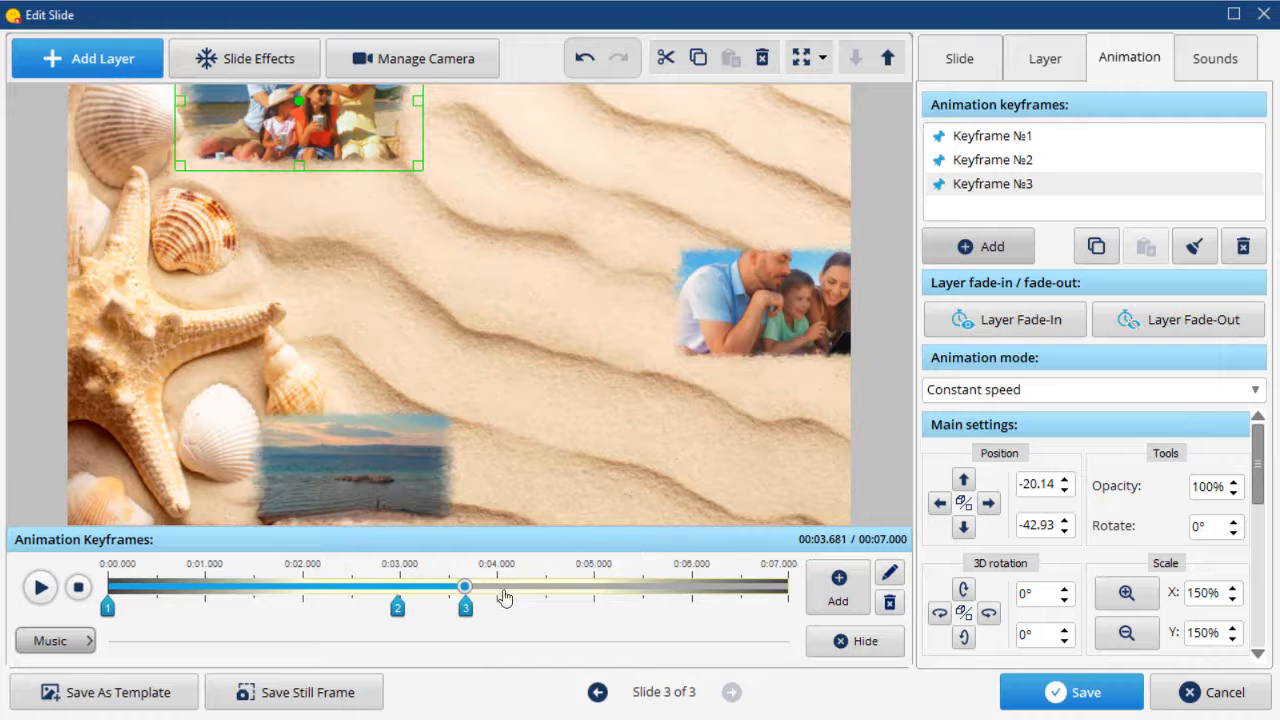
{"action": "left_click_drag", "start_coordinate": [464, 588], "coordinate": [624, 588]}
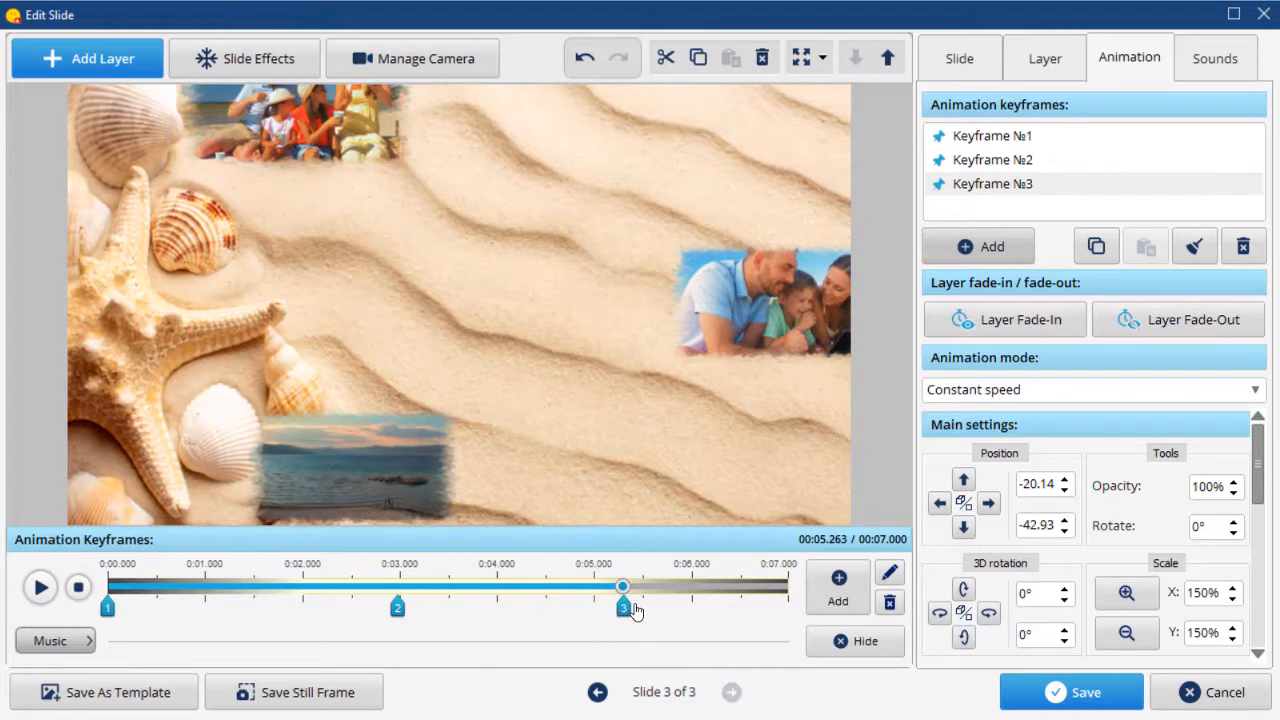
{"action": "left_click_drag", "start_coordinate": [624, 608], "coordinate": [692, 608]}
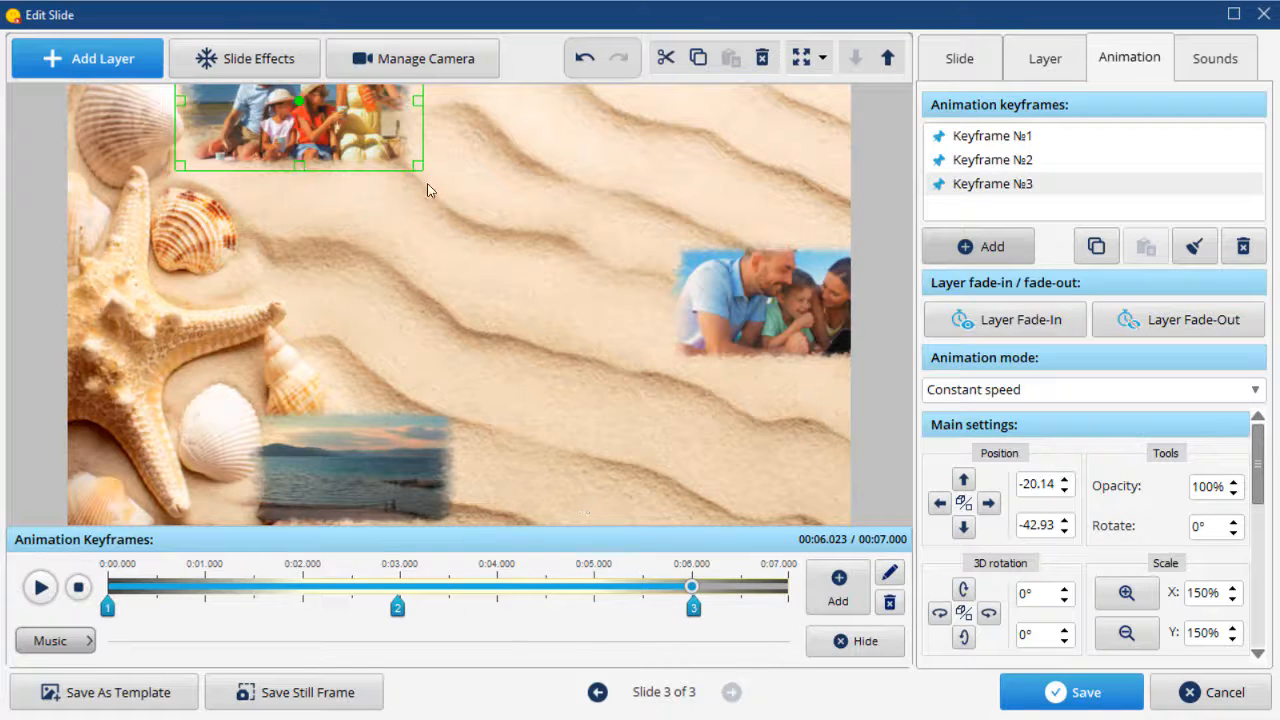
{"action": "left_click_drag", "start_coordinate": [296, 130], "coordinate": [380, 170]}
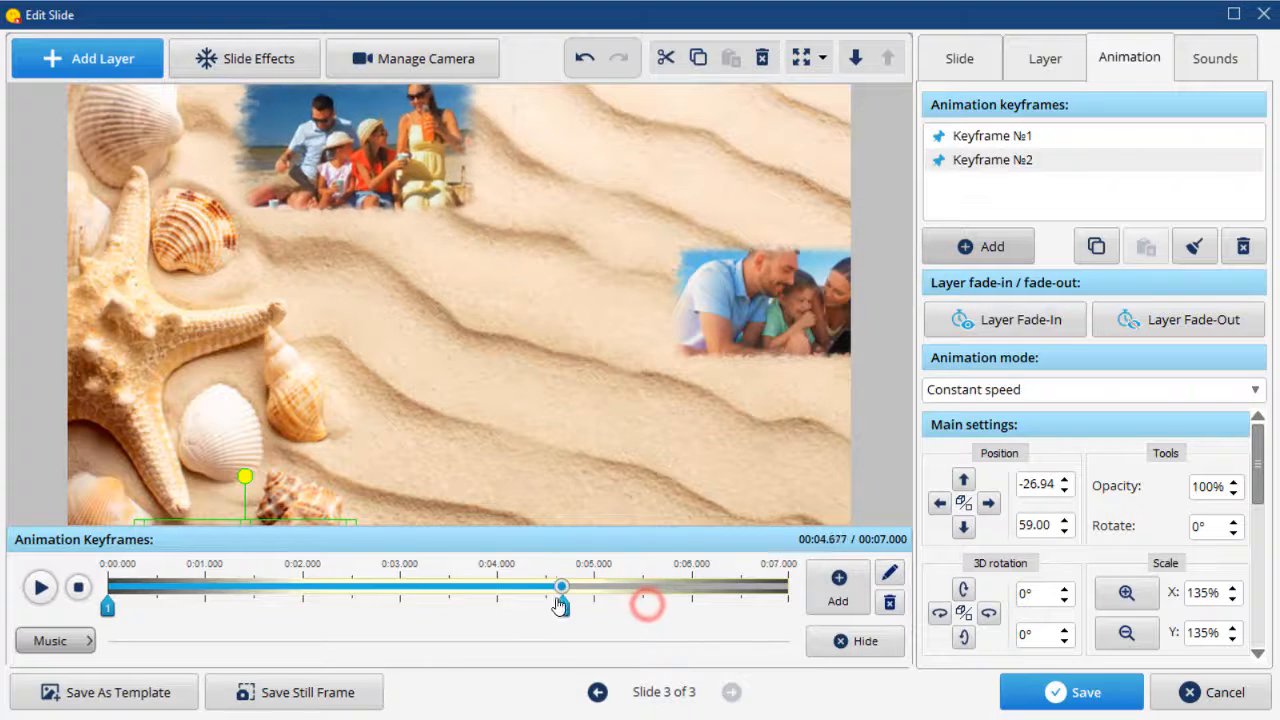
- Reposition the sea video's keyframe on the animation timeline
{"action": "left_click_drag", "start_coordinate": [560, 586], "coordinate": [400, 586]}
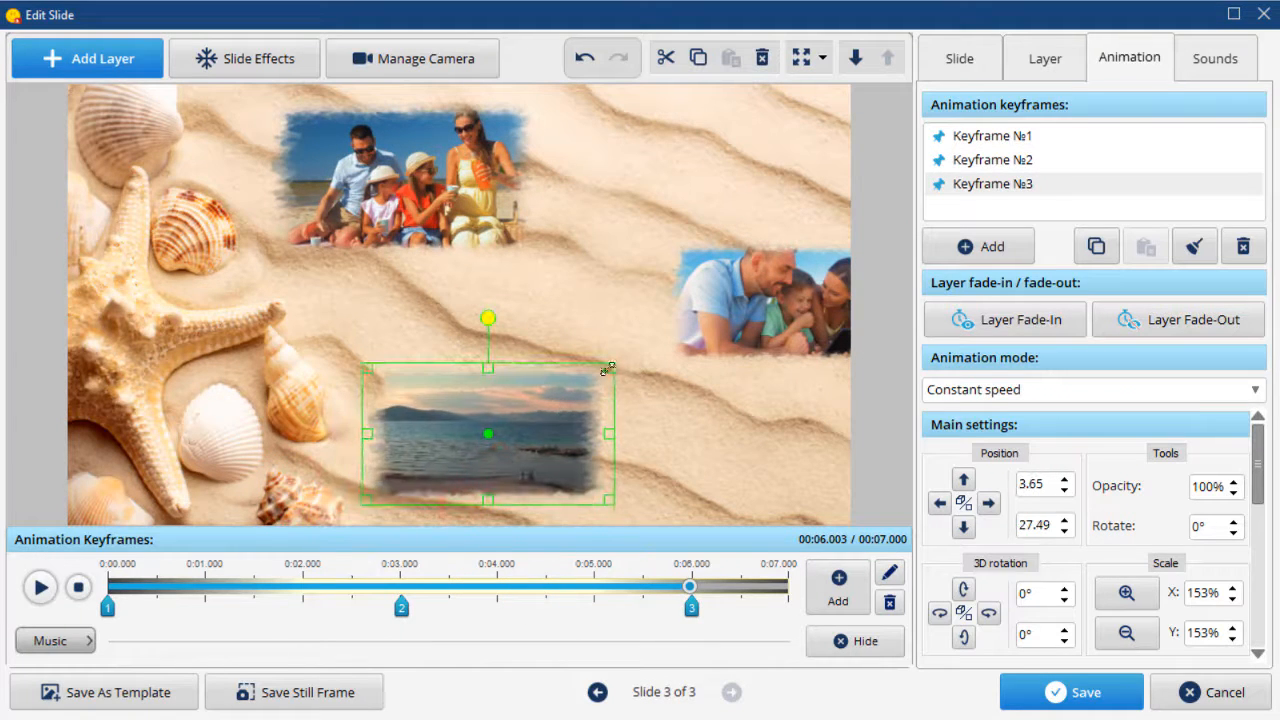
- For the family video layer, set keyframe 2 at about 3 s with the layer partly inside the slide
{"action": "left_click", "coordinate": [1126, 592]}
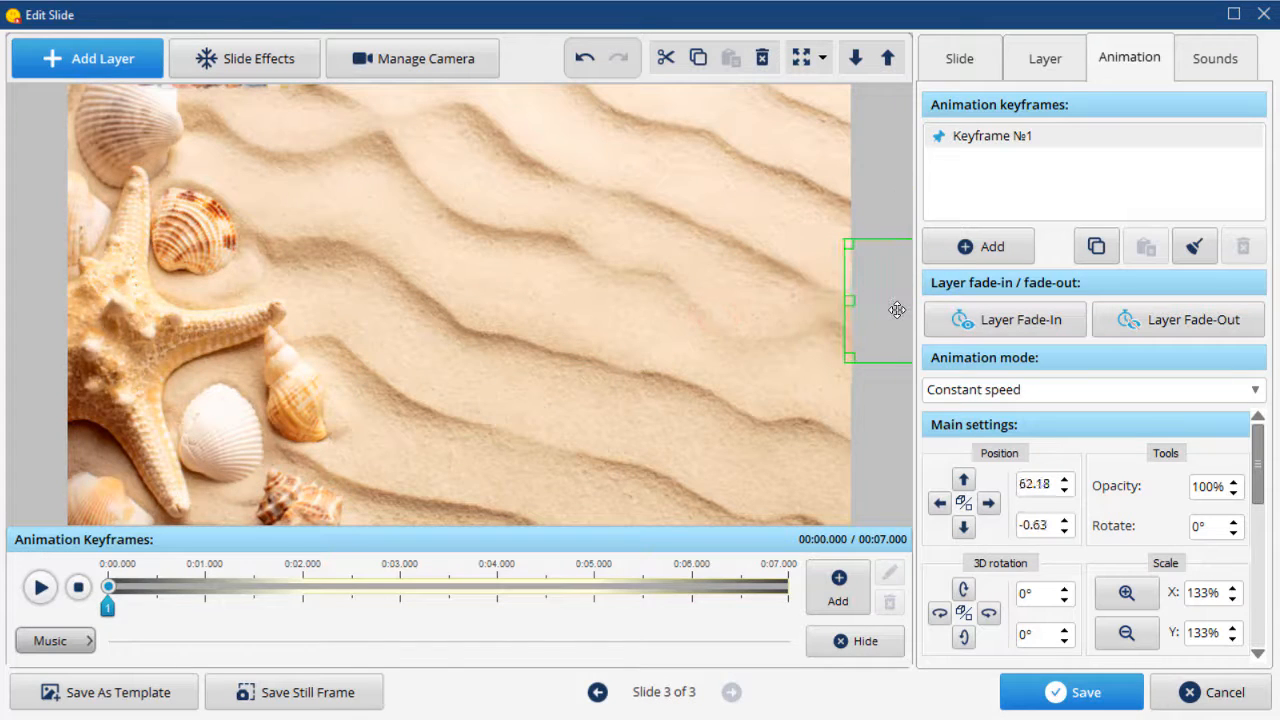
{"action": "left_click", "coordinate": [978, 246]}
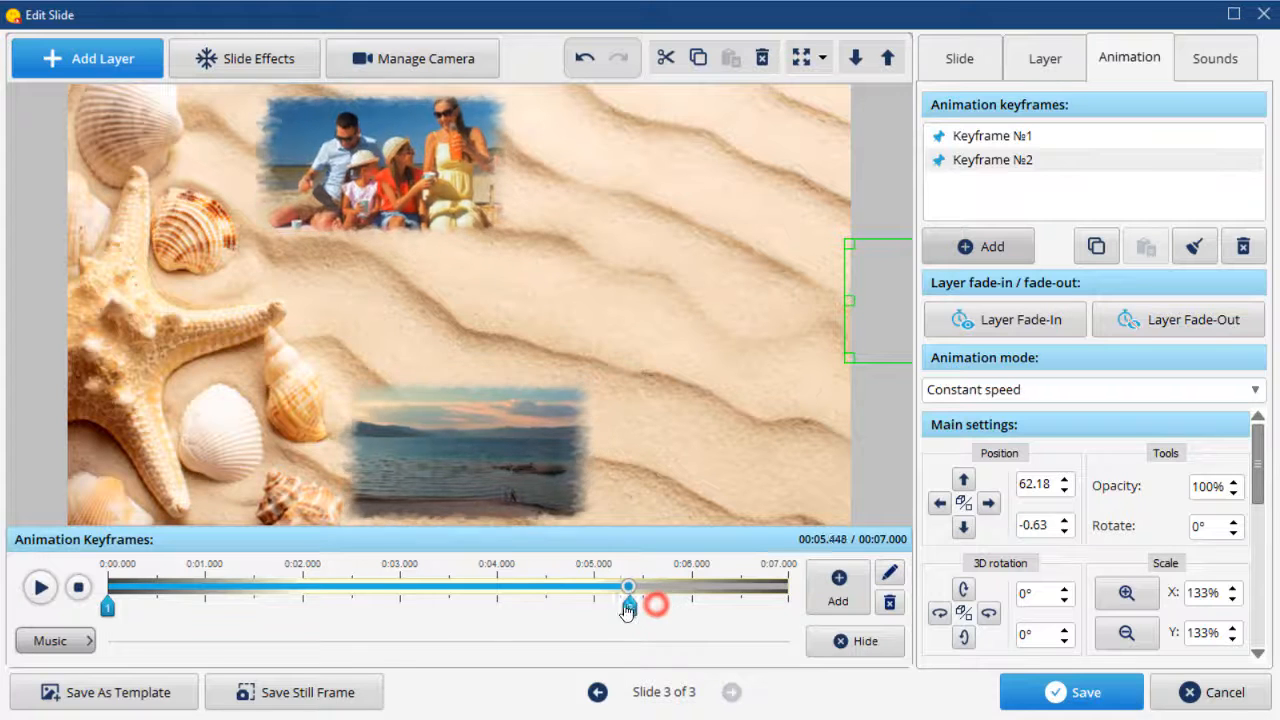
{"action": "left_click_drag", "start_coordinate": [628, 588], "coordinate": [402, 588]}
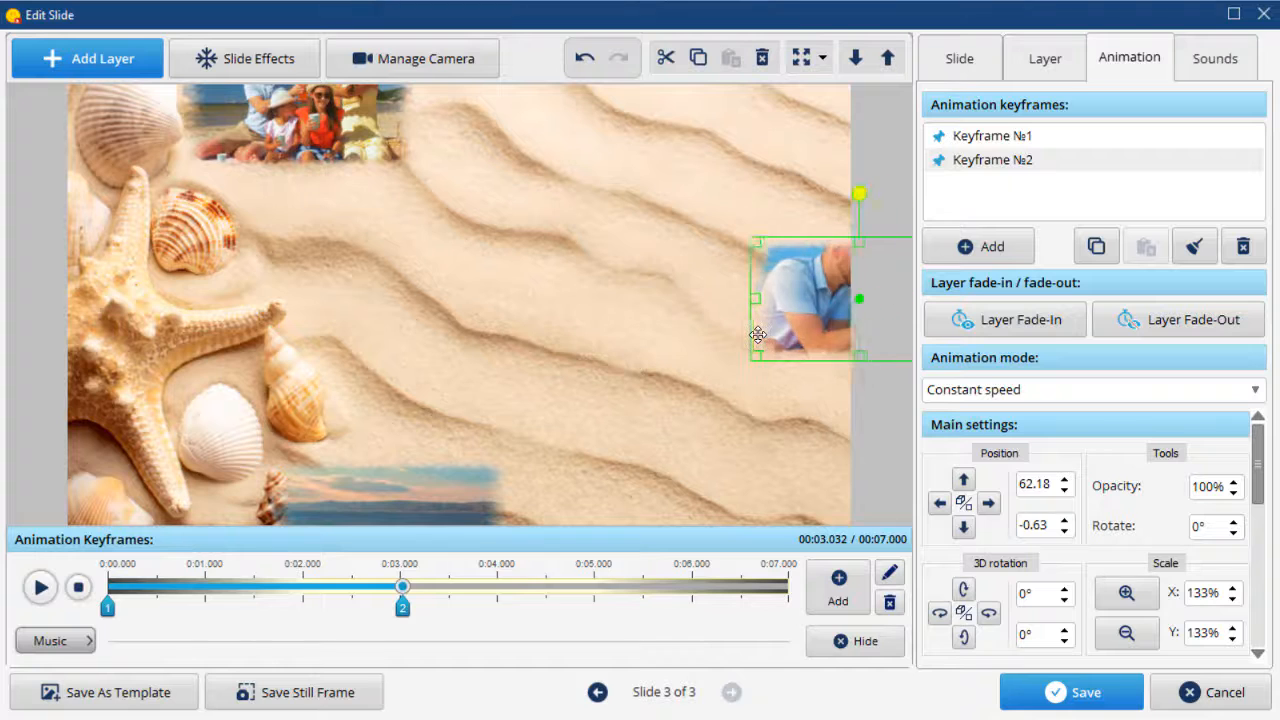
{"action": "left_click_drag", "start_coordinate": [804, 300], "coordinate": [784, 298]}
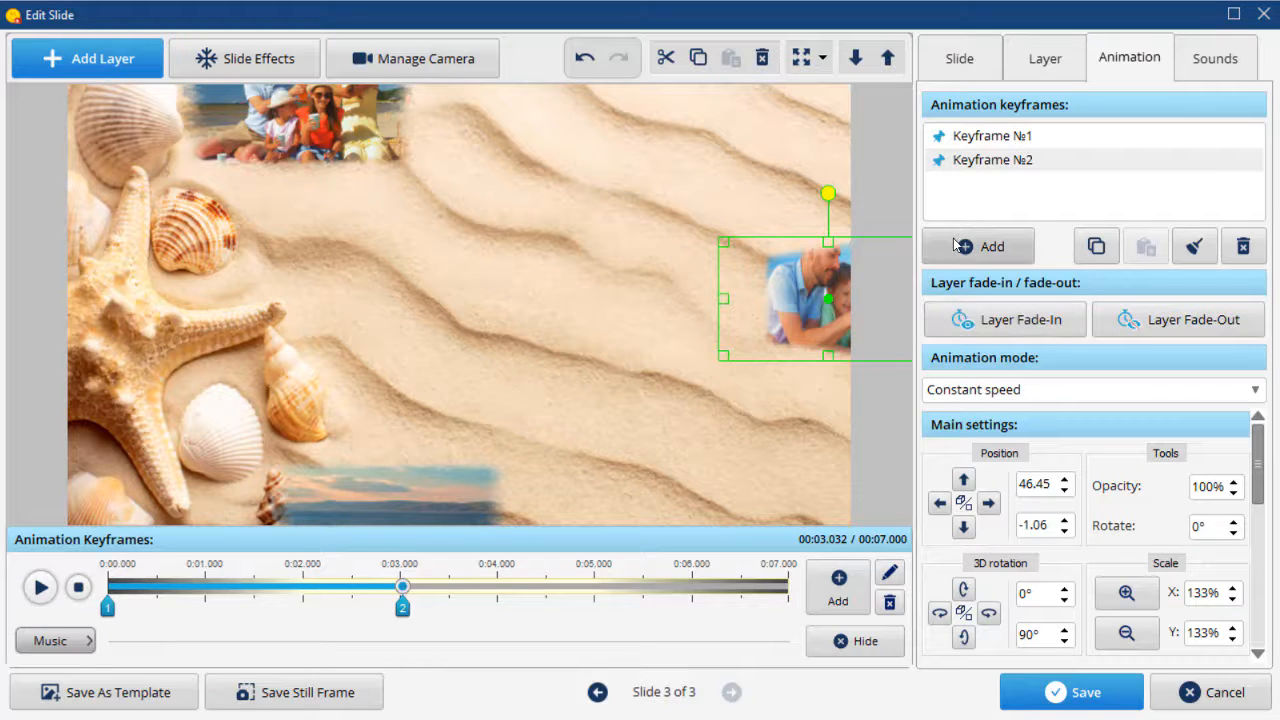
- Add keyframe 3 at about 6 s with the family video settled in the upper right
{"action": "left_click", "coordinate": [978, 246]}
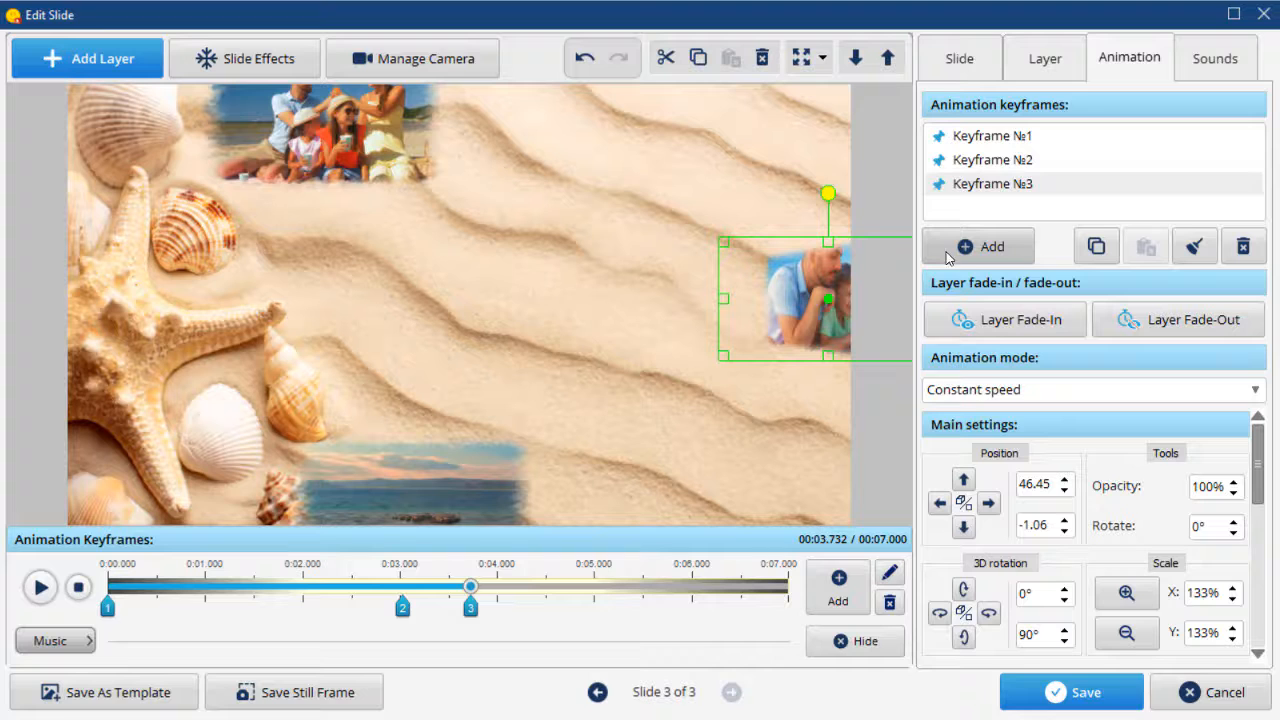
{"action": "left_click_drag", "start_coordinate": [472, 588], "coordinate": [548, 588]}
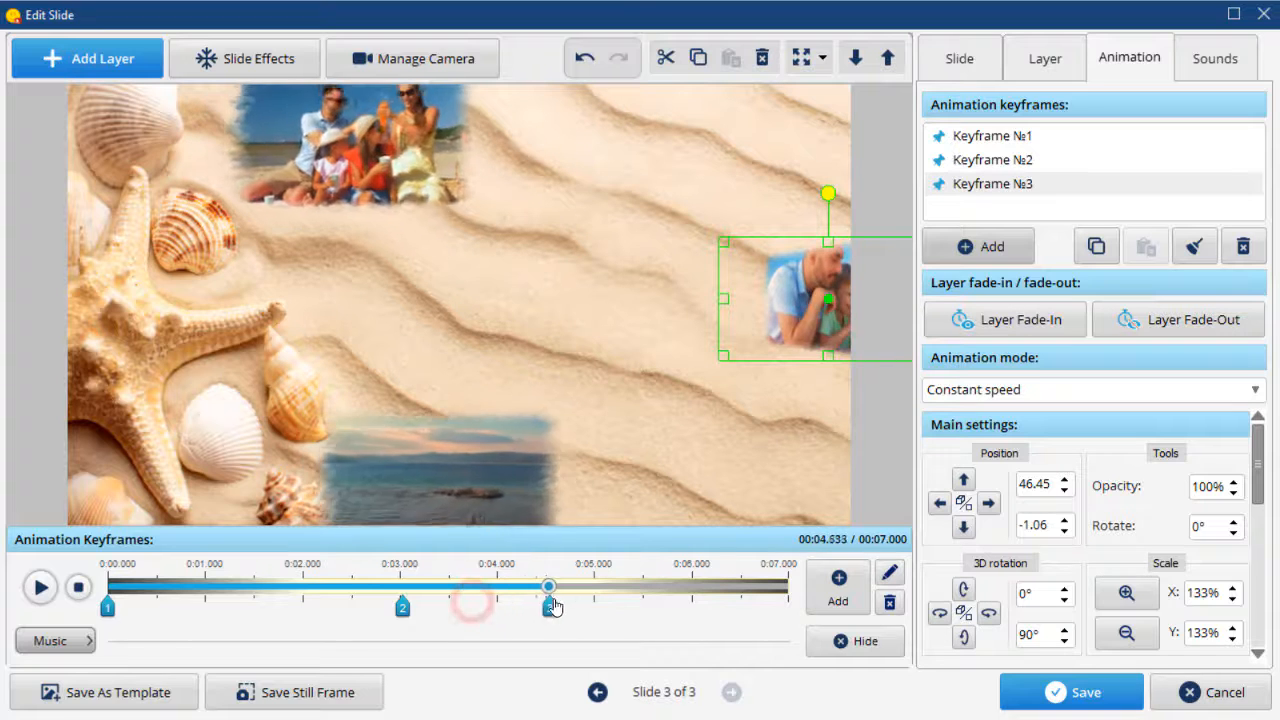
{"action": "left_click_drag", "start_coordinate": [548, 588], "coordinate": [690, 588]}
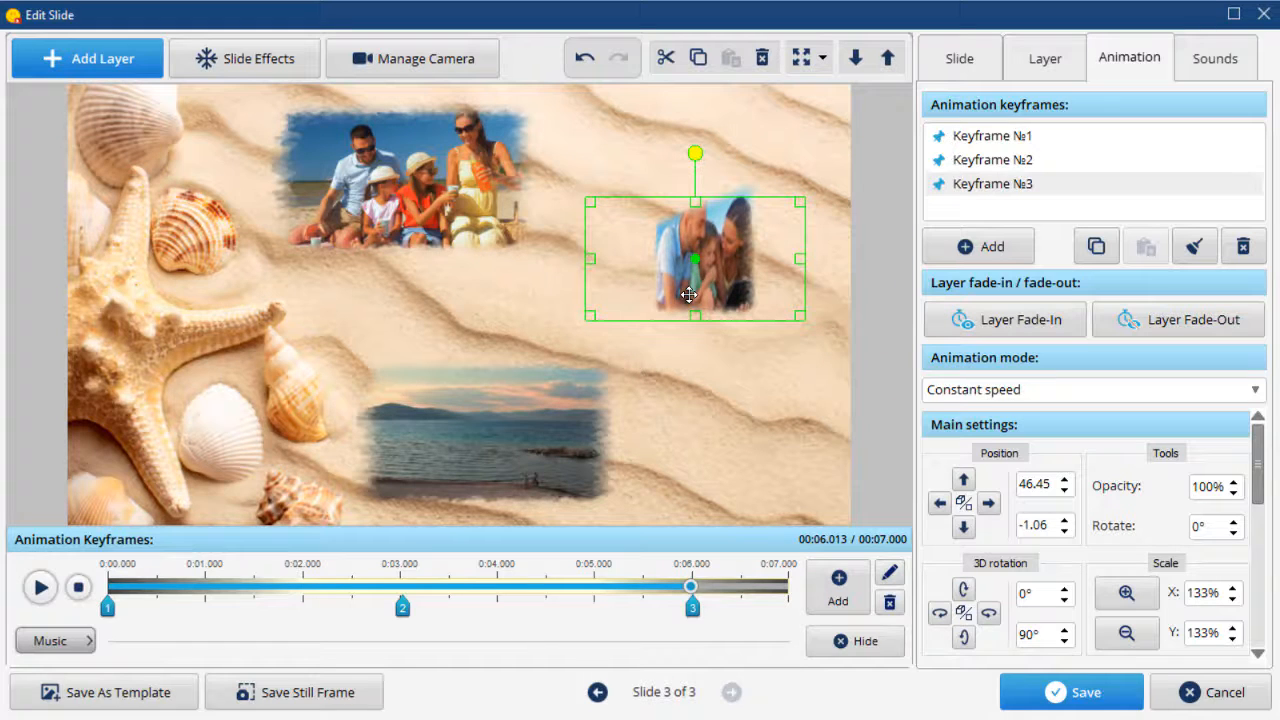
{"action": "left_click_drag", "start_coordinate": [730, 240], "coordinate": [696, 260]}
{"action": "type", "text": "180"}
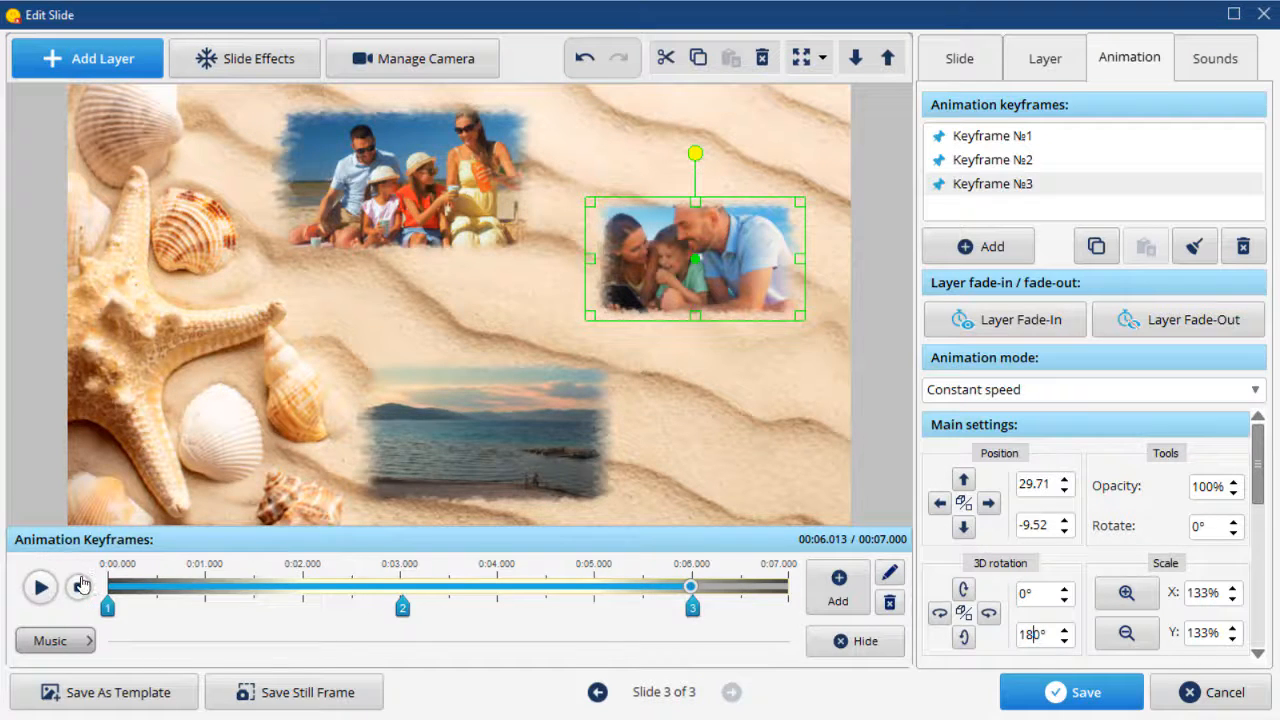
- Preview the slide animation from the start, then save the slide and close the editor
{"action": "left_click", "coordinate": [40, 588]}
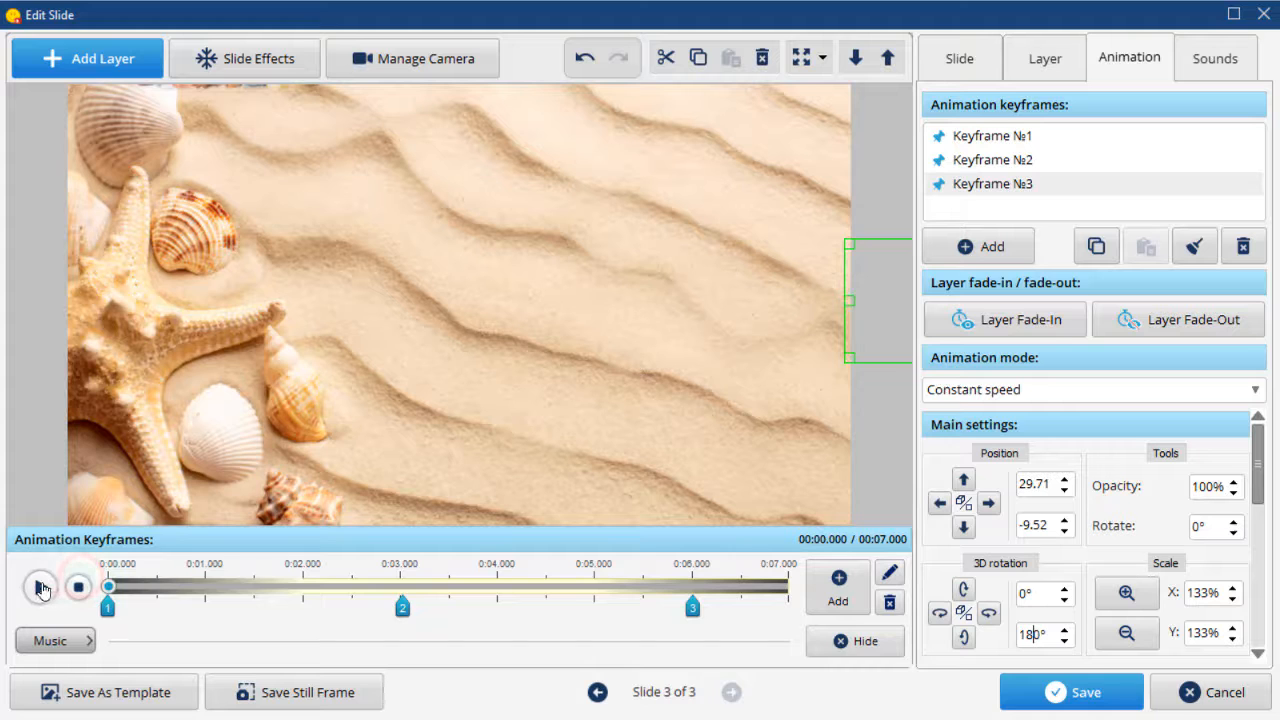
{"action": "left_click", "coordinate": [42, 588]}
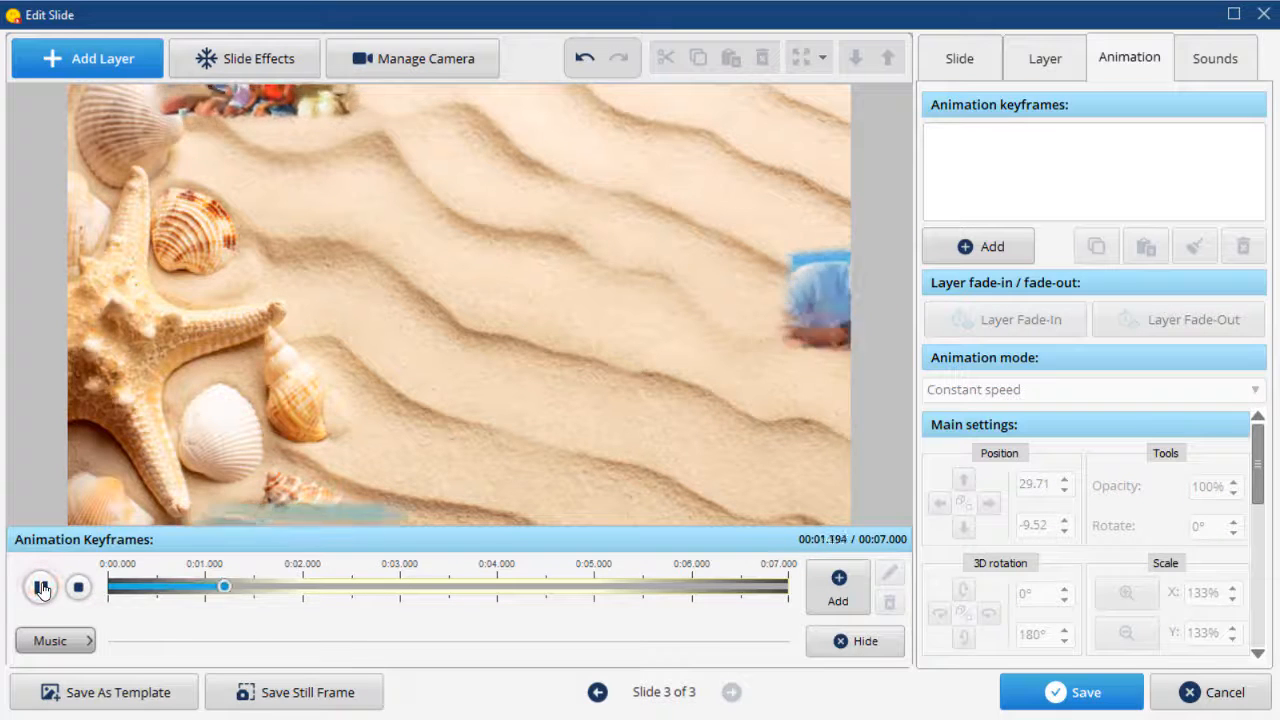
{"action": "left_click", "coordinate": [40, 588]}
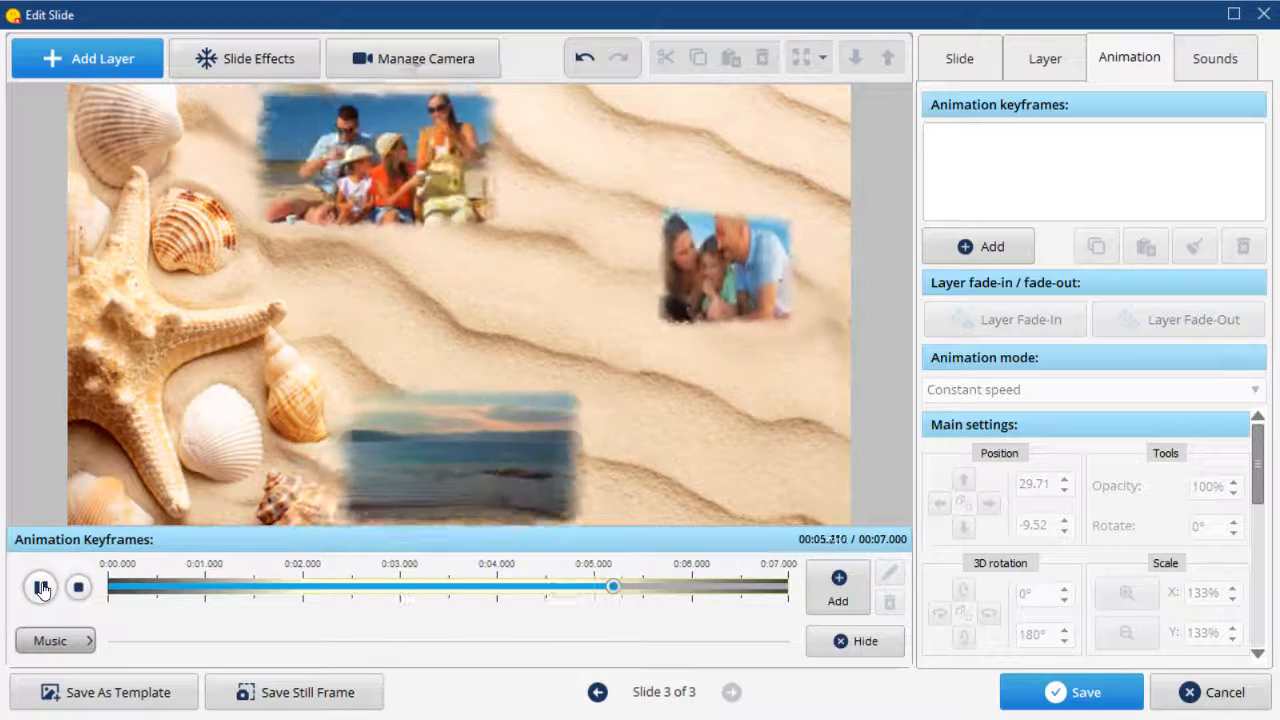
{"action": "left_click", "coordinate": [40, 588]}
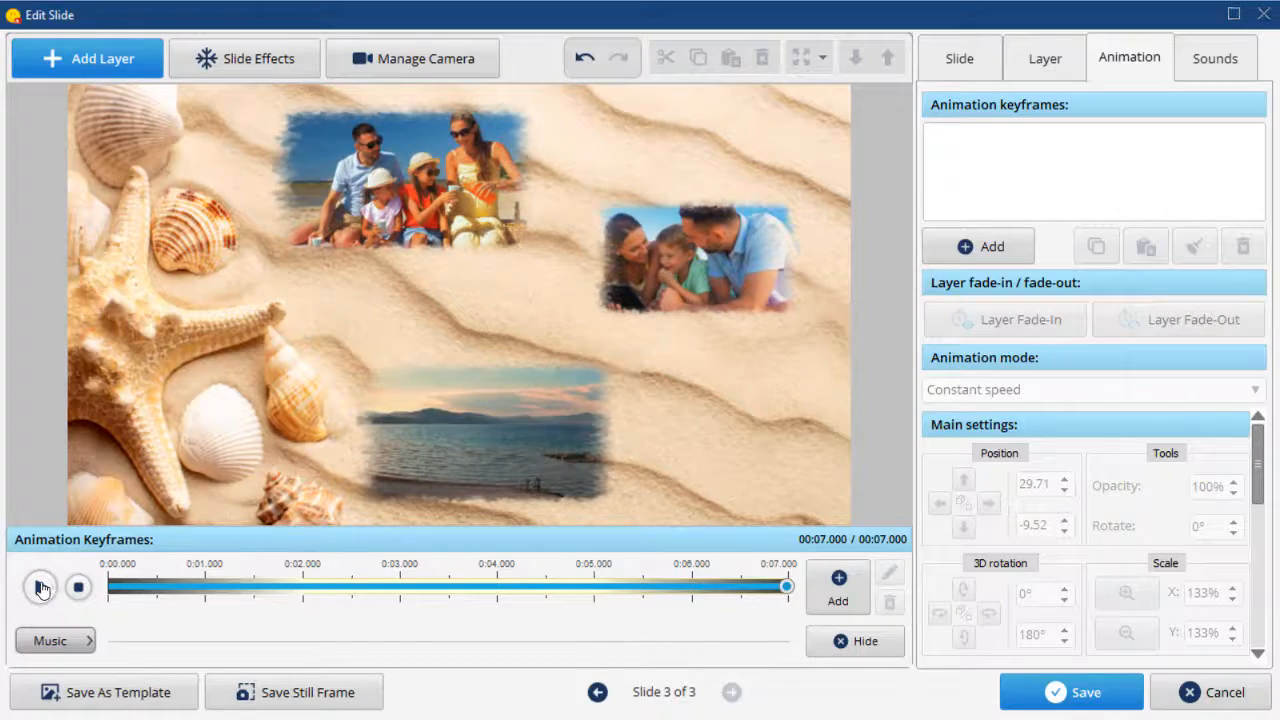
{"action": "left_click", "coordinate": [40, 588]}
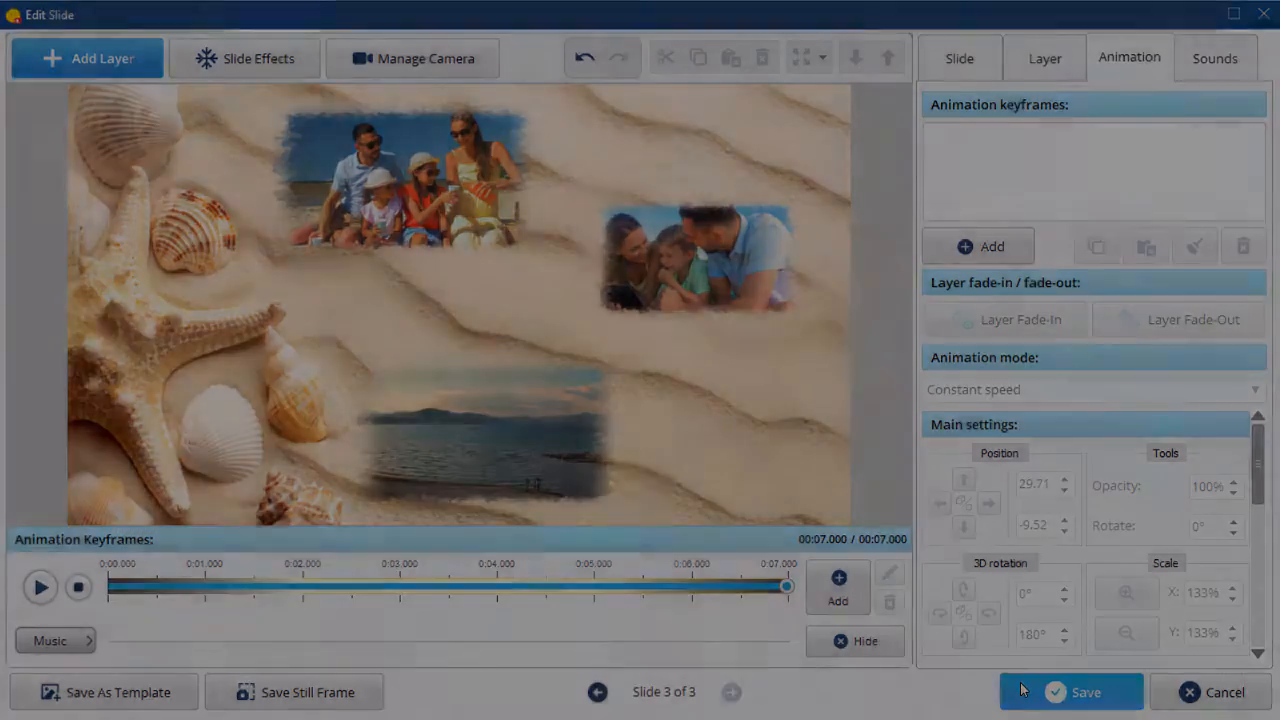
{"action": "left_click", "coordinate": [1070, 692]}
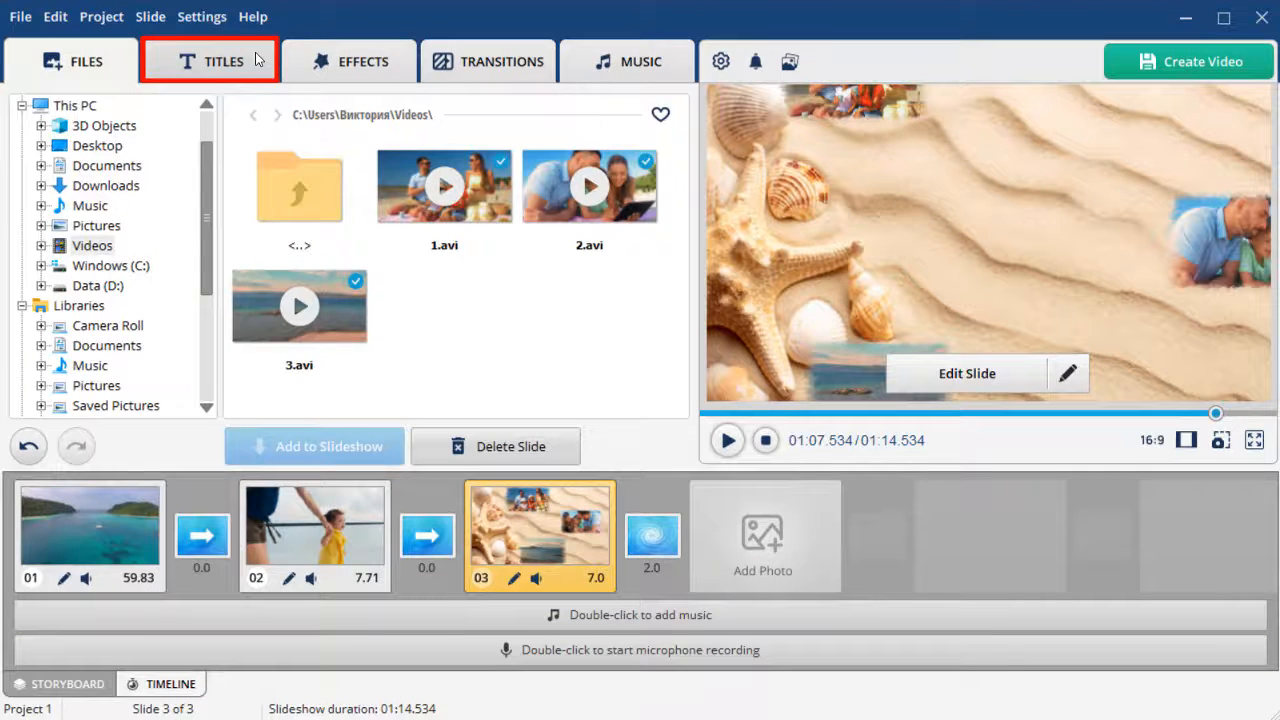
- In Titles > Collages, select the film-strip collage template and launch its full preview
{"action": "left_click", "coordinate": [210, 60]}
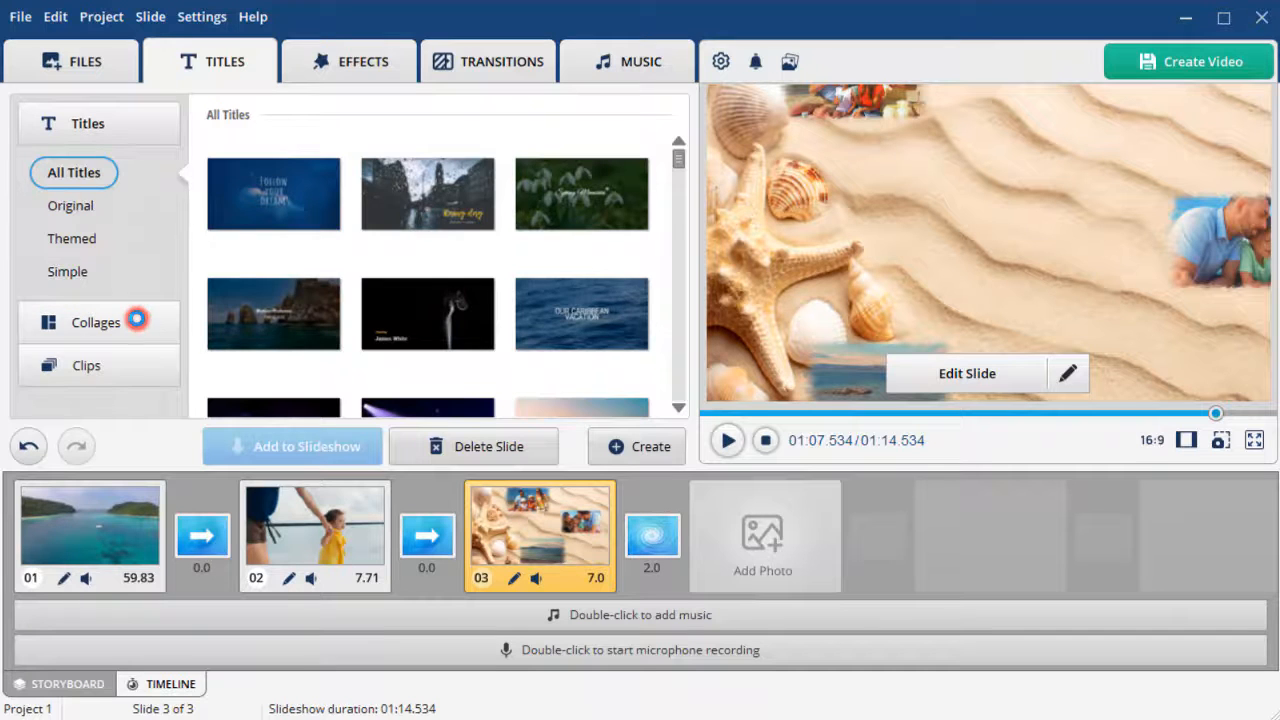
{"action": "left_click", "coordinate": [96, 320]}
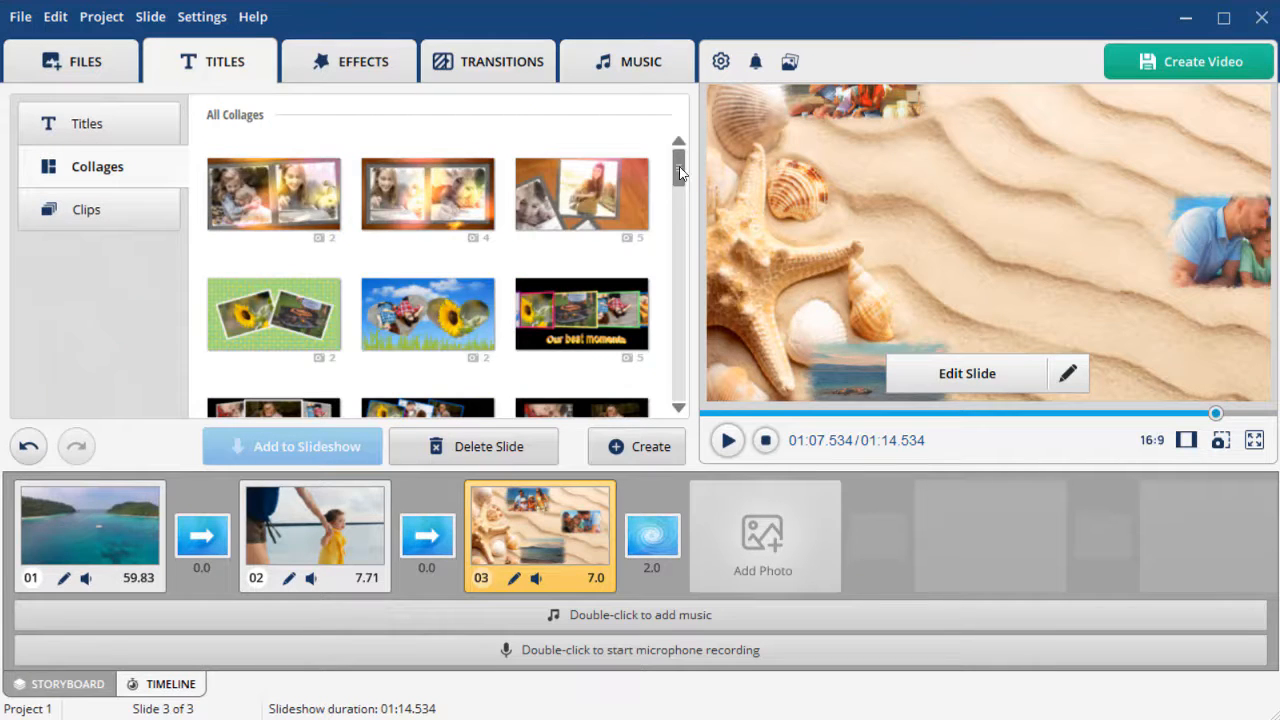
{"action": "scroll", "scroll_direction": "down", "scroll_amount": 3}
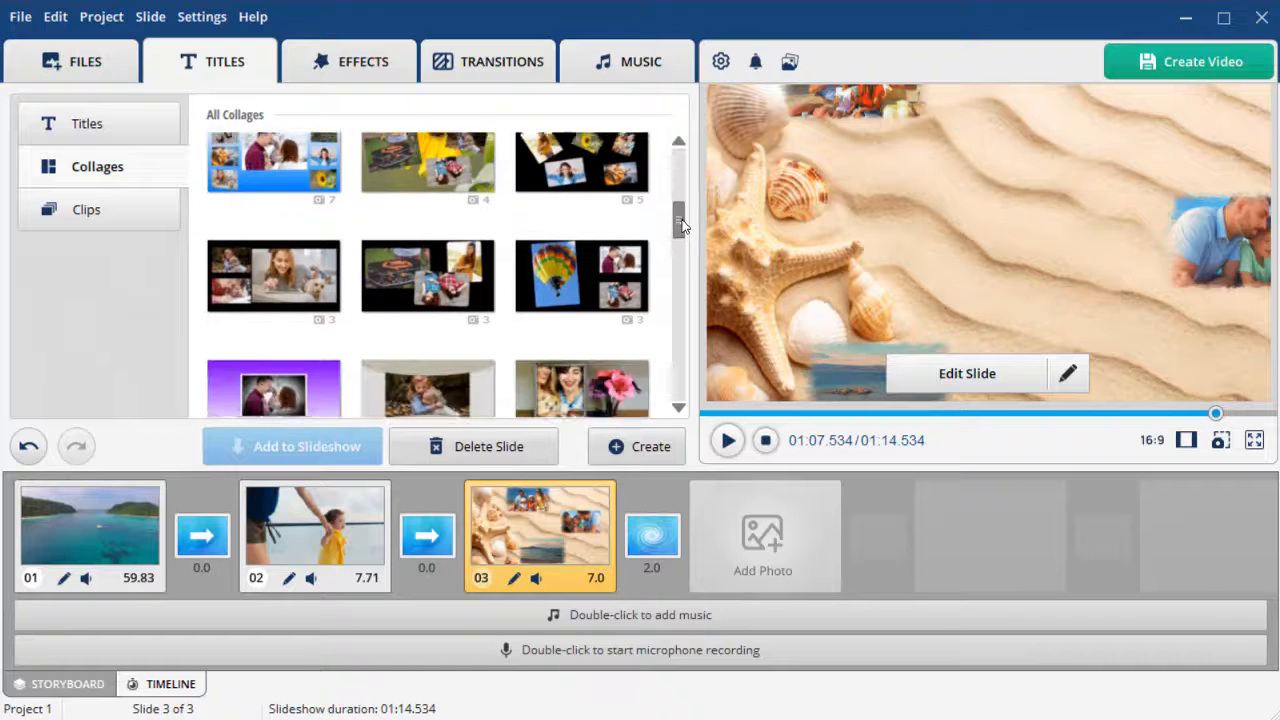
{"action": "scroll", "scroll_direction": "down", "scroll_amount": 3}
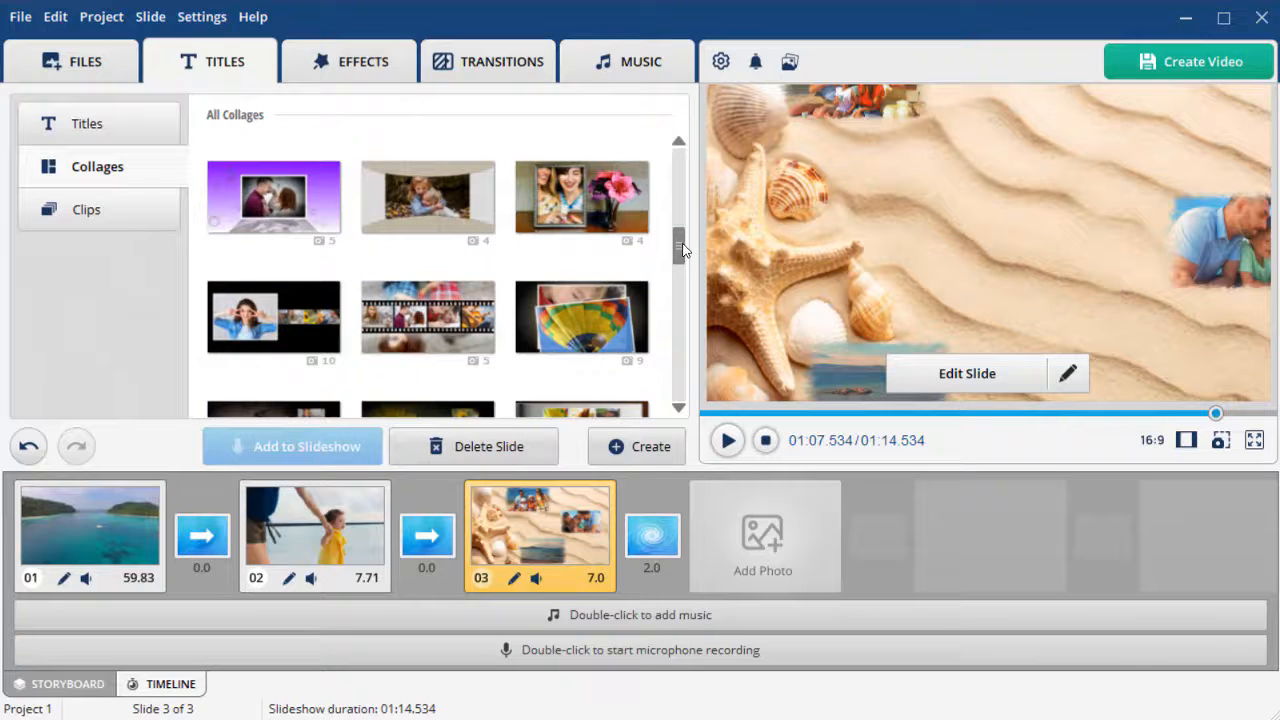
{"action": "left_click", "coordinate": [428, 316]}
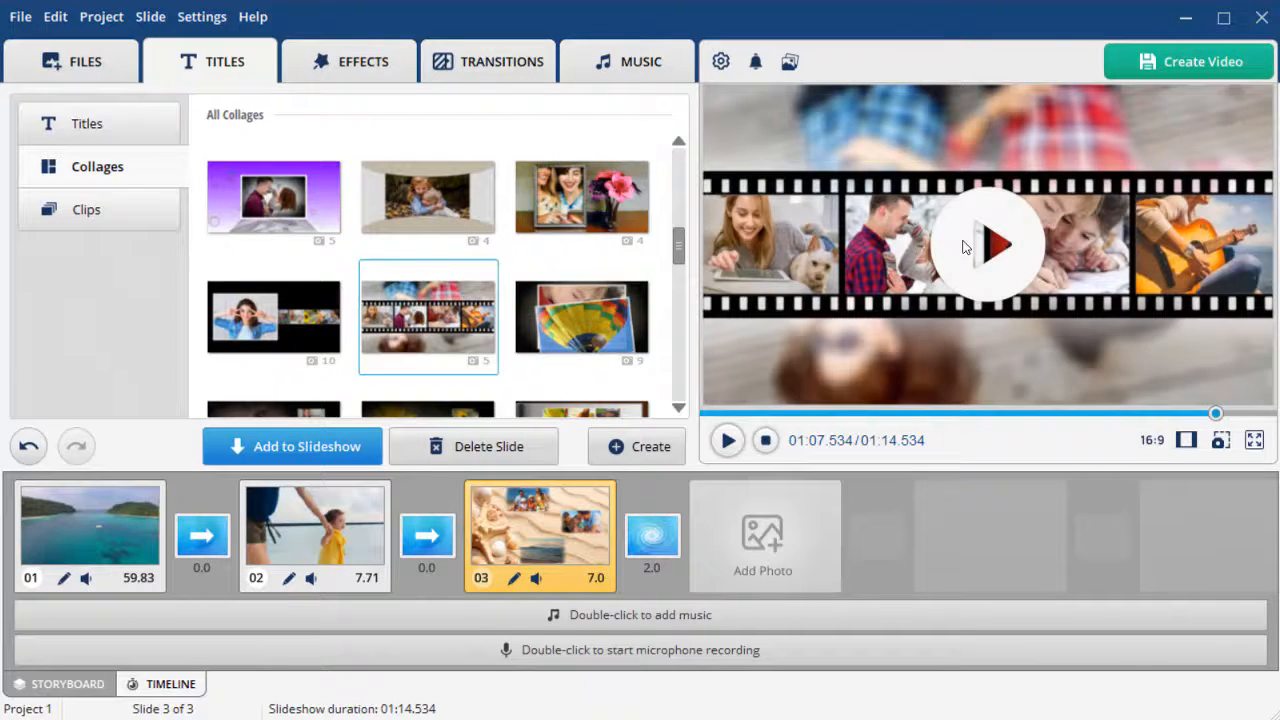
{"action": "left_click", "coordinate": [988, 244]}
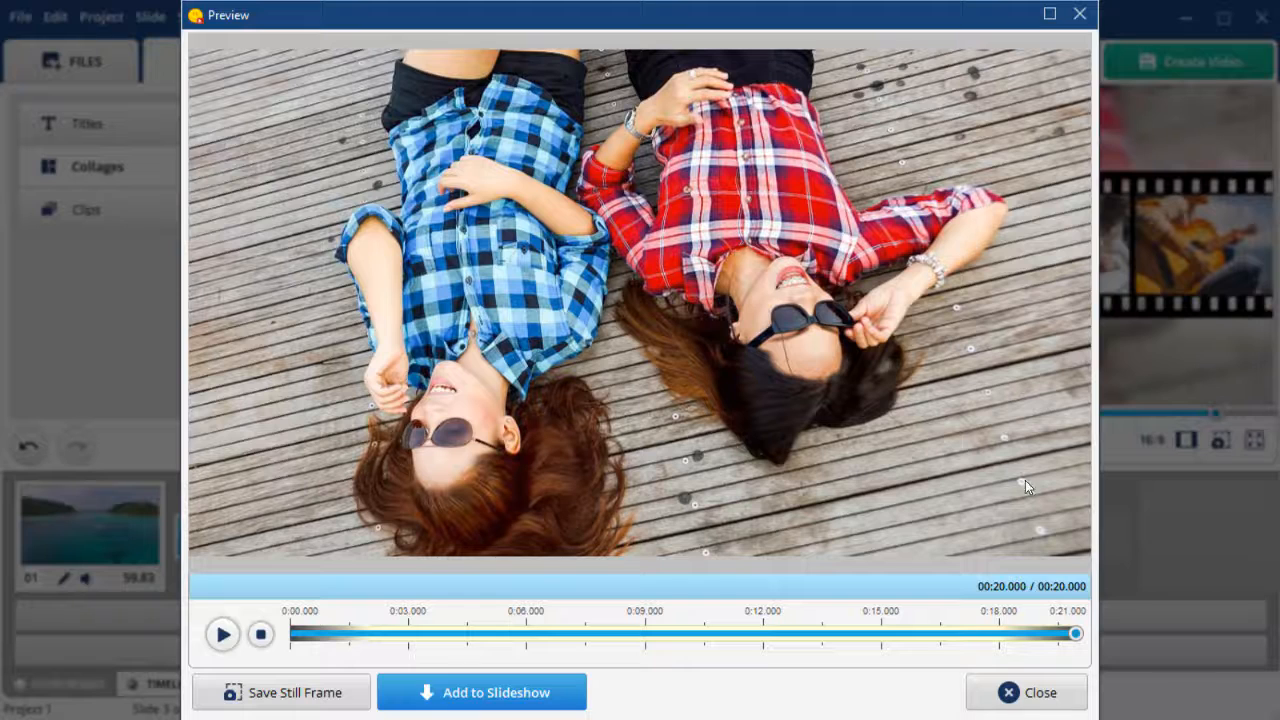
- Close the preview and select the five-photo hot-air-balloon collage template instead
{"action": "left_click", "coordinate": [1026, 692]}
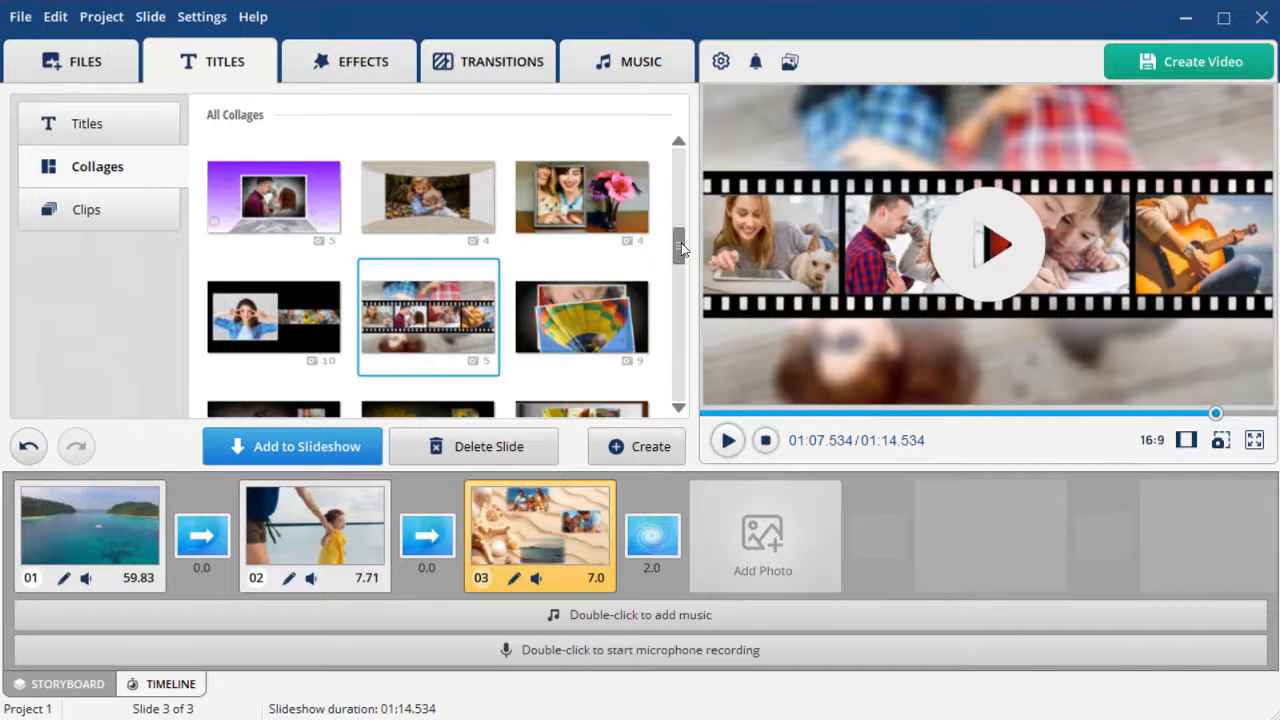
{"action": "scroll", "scroll_direction": "down", "scroll_amount": 3}
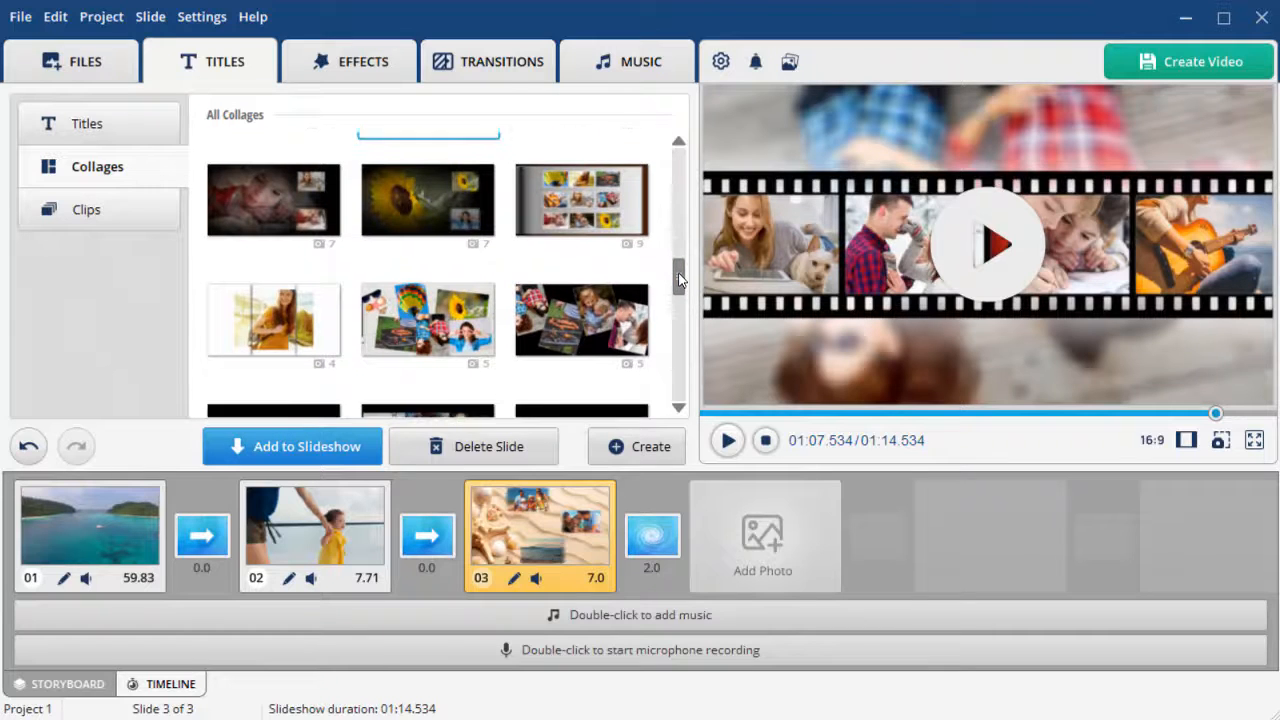
{"action": "left_click", "coordinate": [428, 276]}
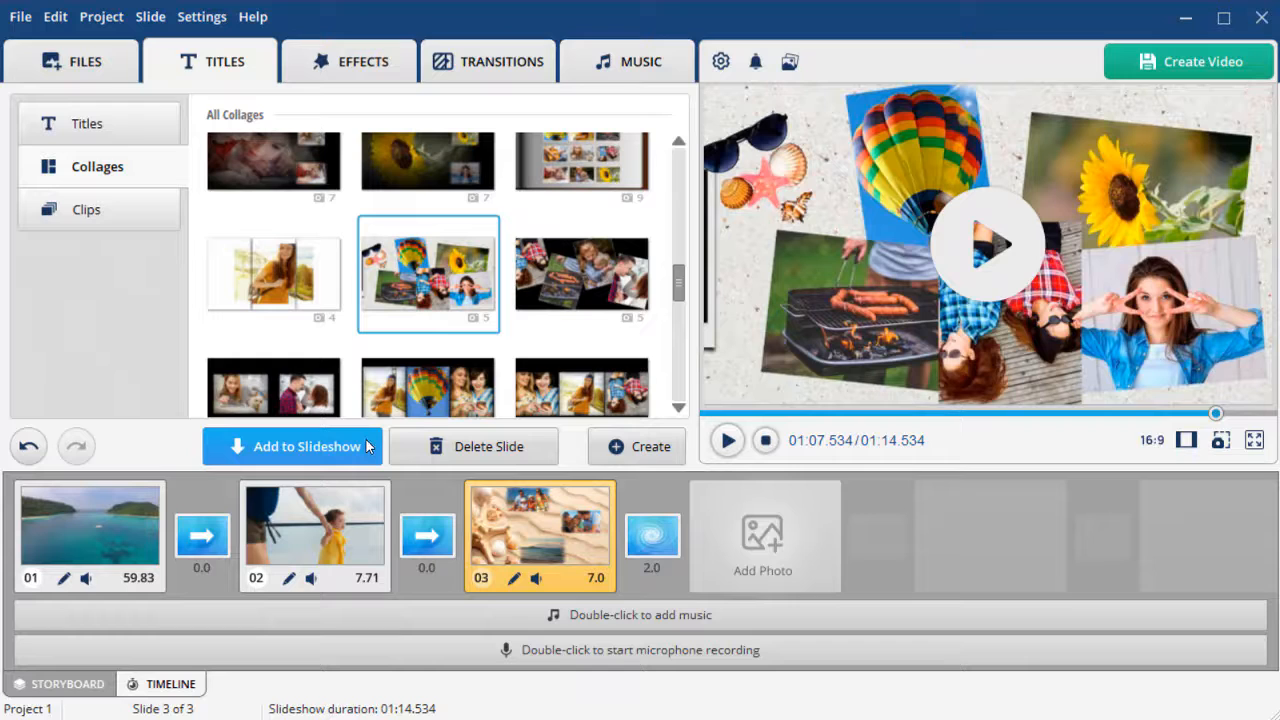
- Add the balloon collage as slide four and fill its photo spots with 1.jpg–5.jpg
{"action": "left_click", "coordinate": [292, 446]}
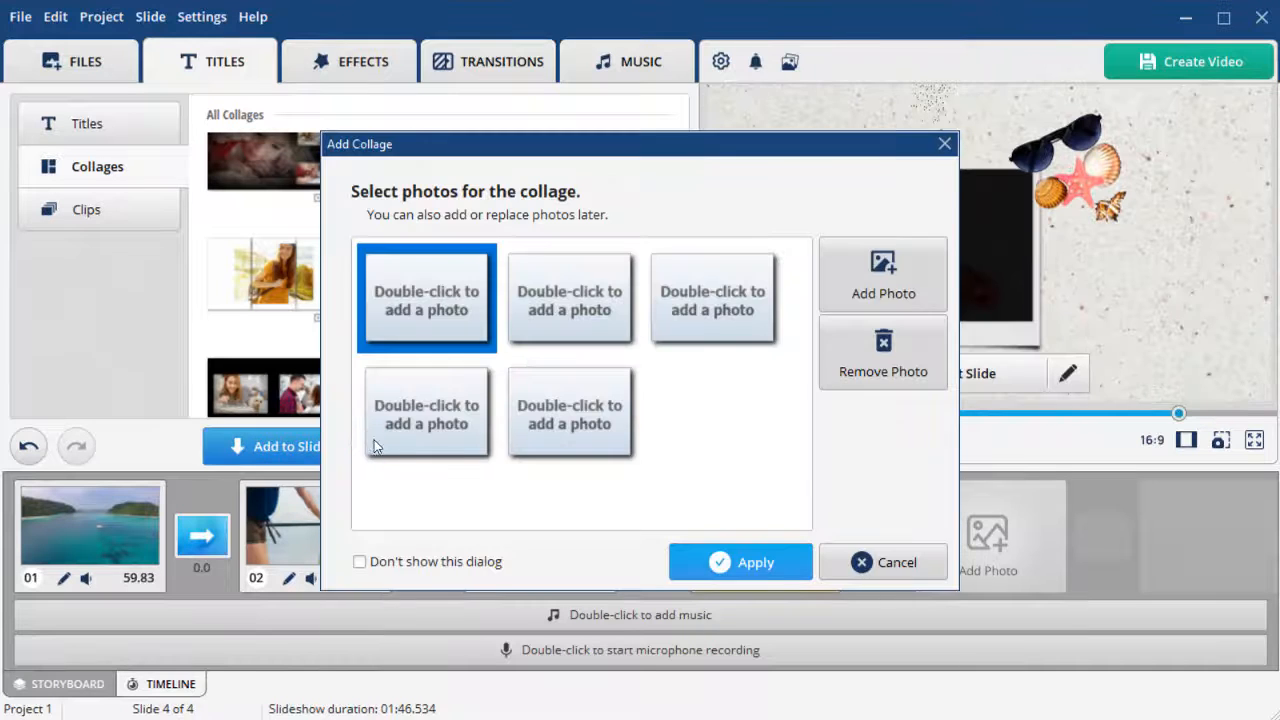
{"action": "double_click", "coordinate": [426, 298]}
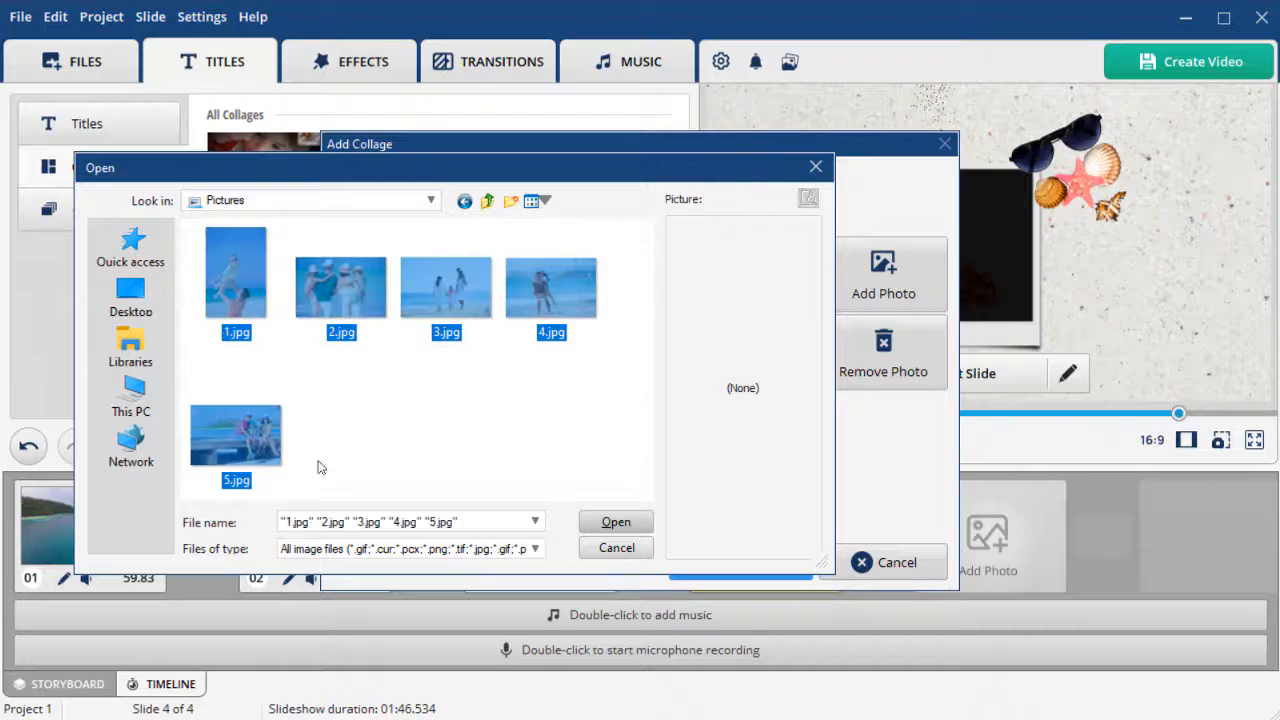
{"action": "left_click", "coordinate": [616, 520]}
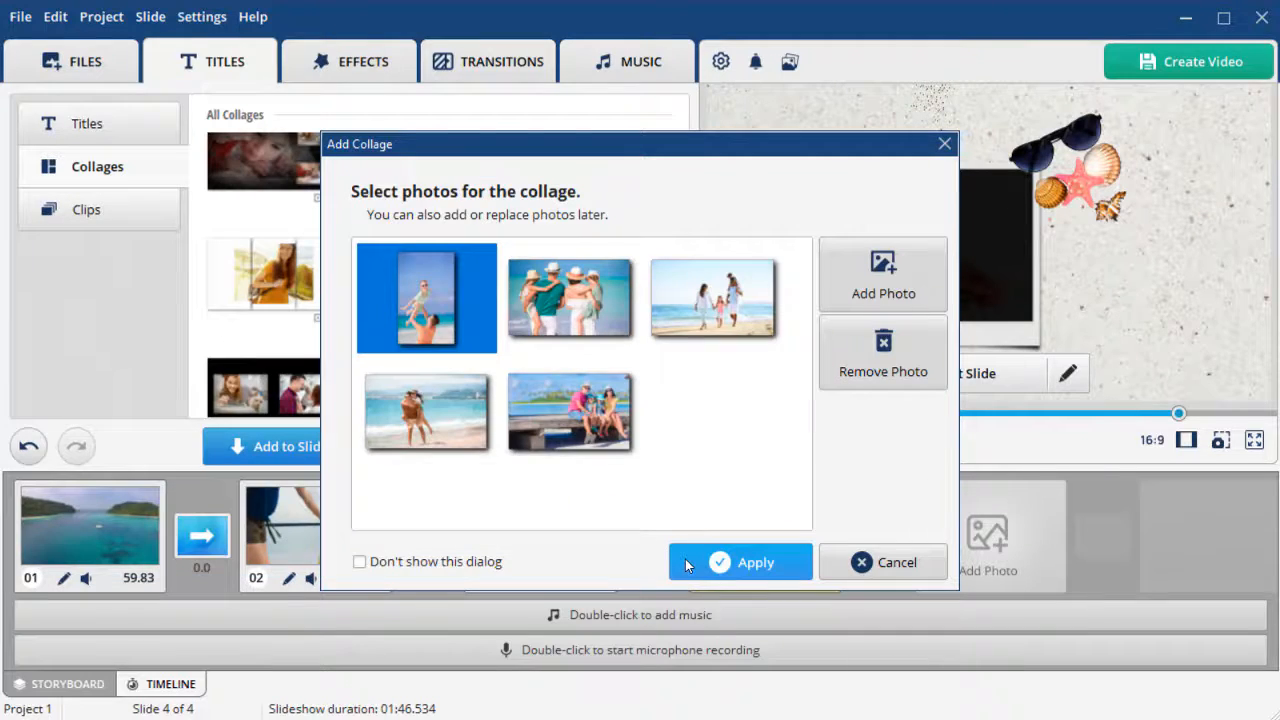
{"action": "left_click", "coordinate": [740, 560]}
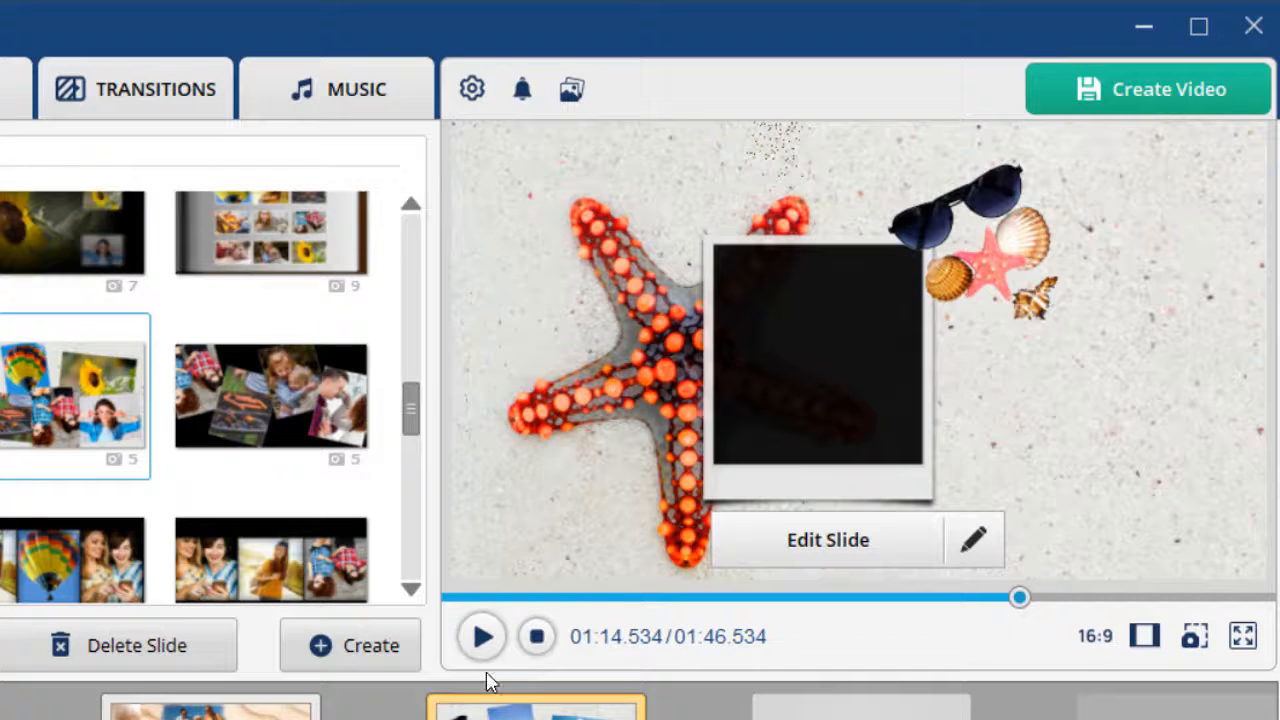
{"action": "left_click", "coordinate": [482, 636]}
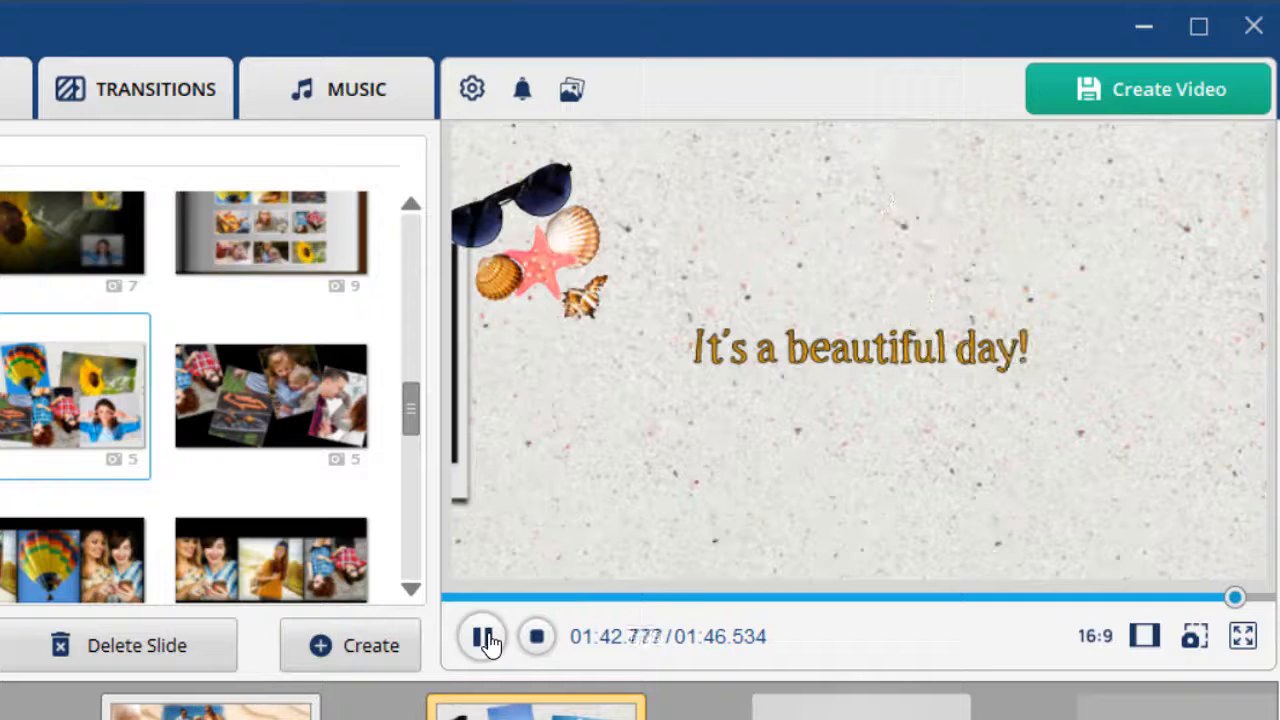
{"action": "left_click", "coordinate": [484, 636]}
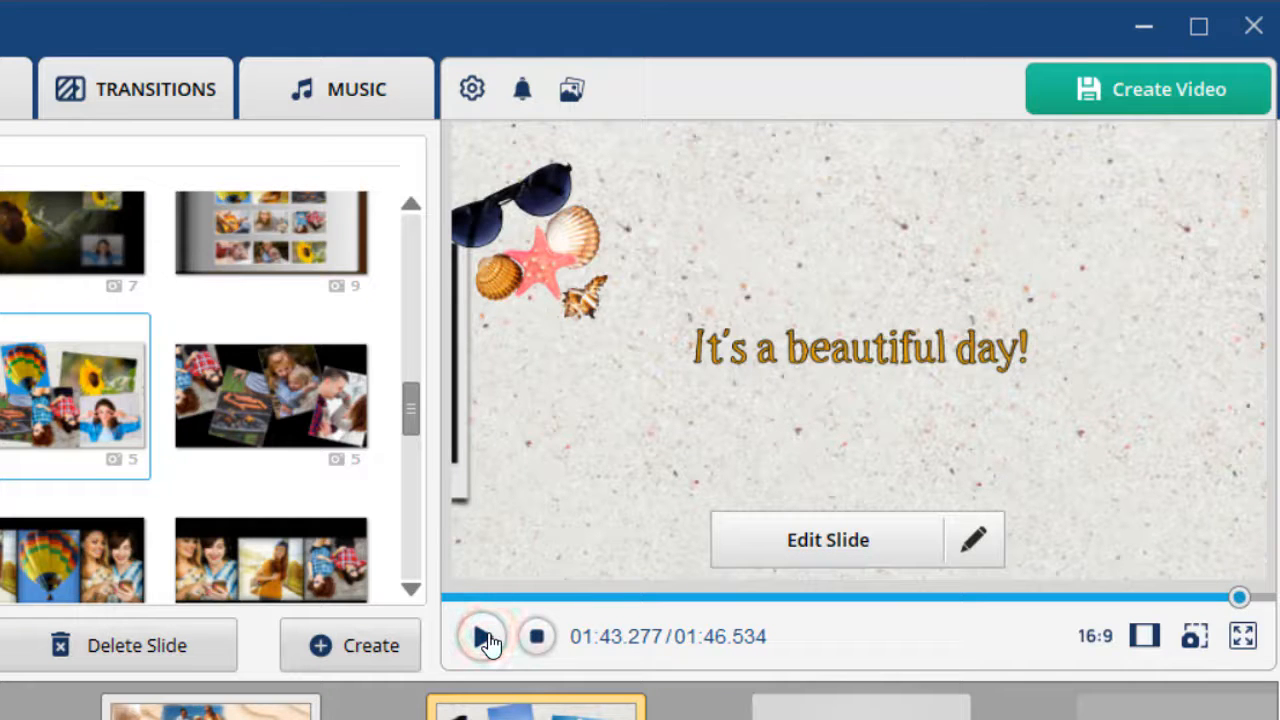